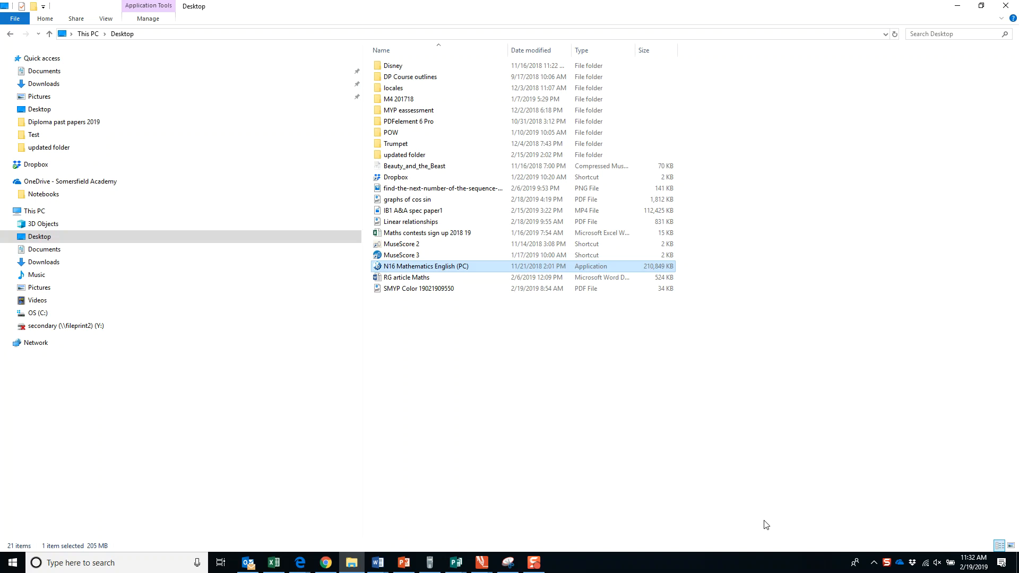
mouse_move(442, 268)
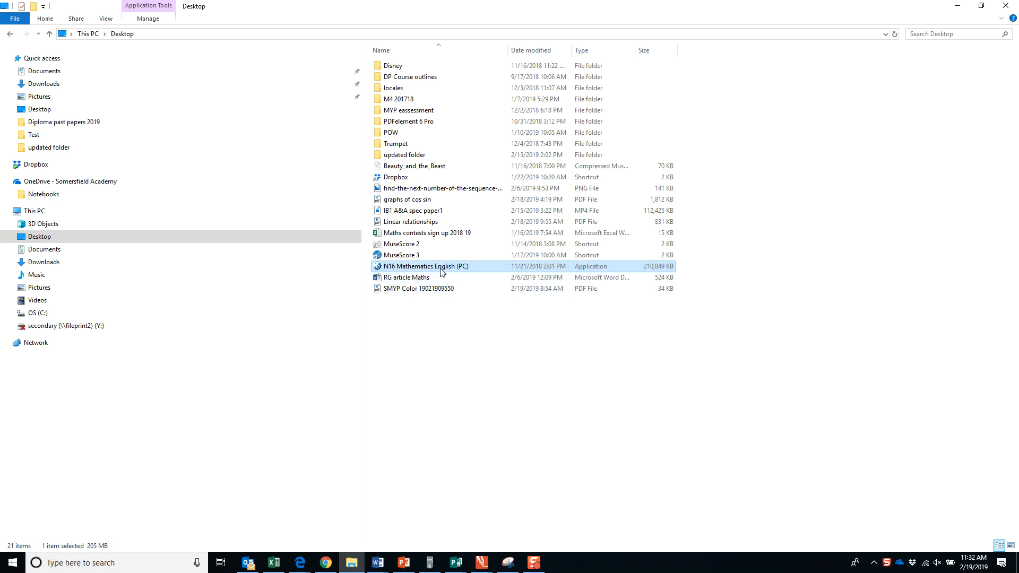
mouse_move(426, 266)
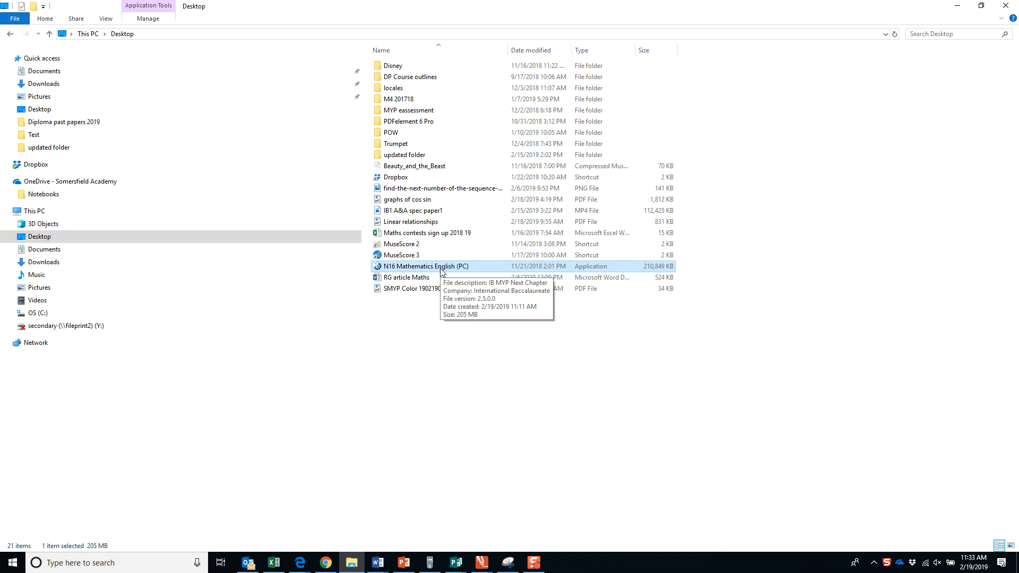
- Launch the 'N16 Mathematics English (PC)' exam application from the Desktop folder
double_click(427, 265)
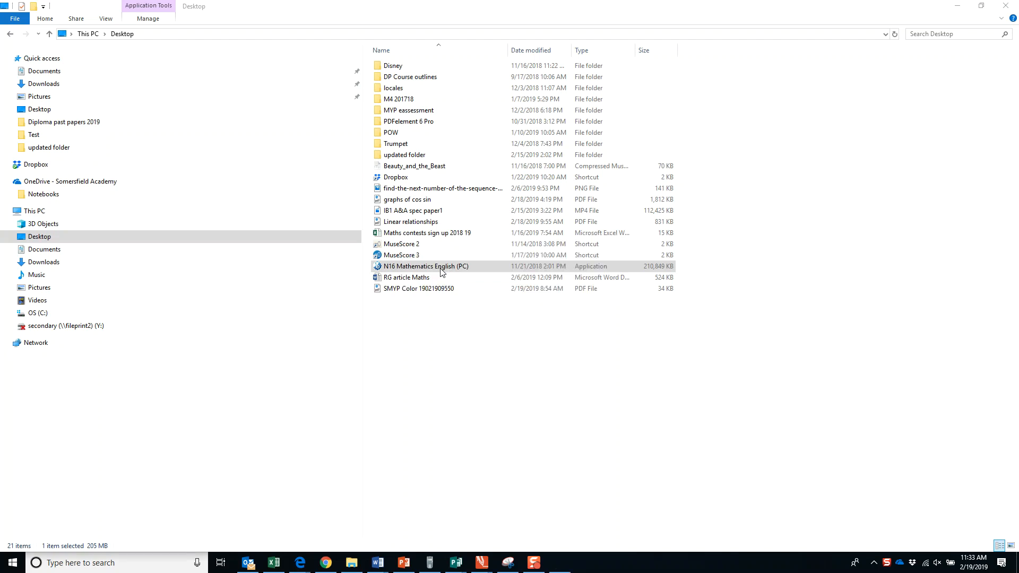
double_click(427, 265)
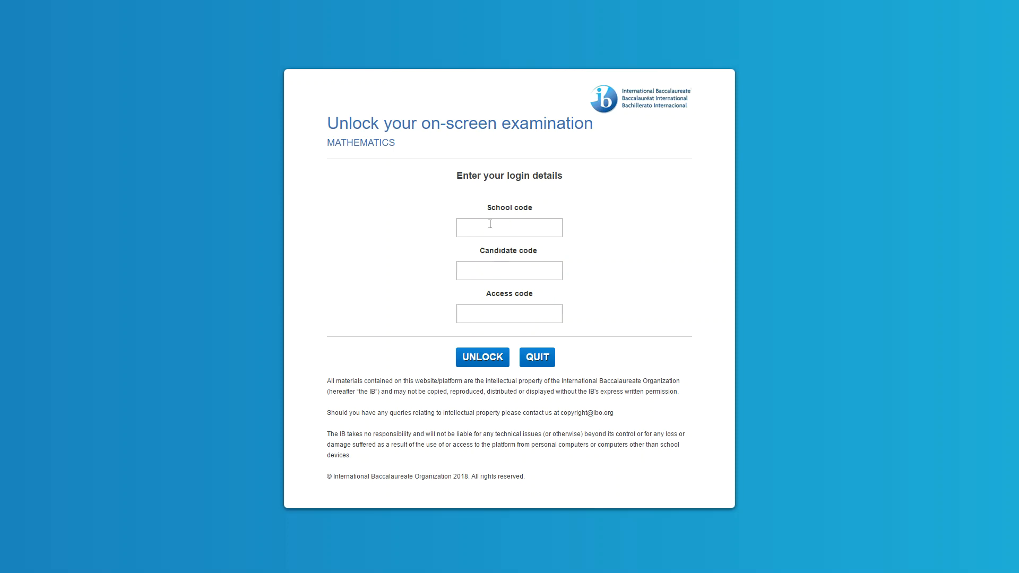
type("ABC")
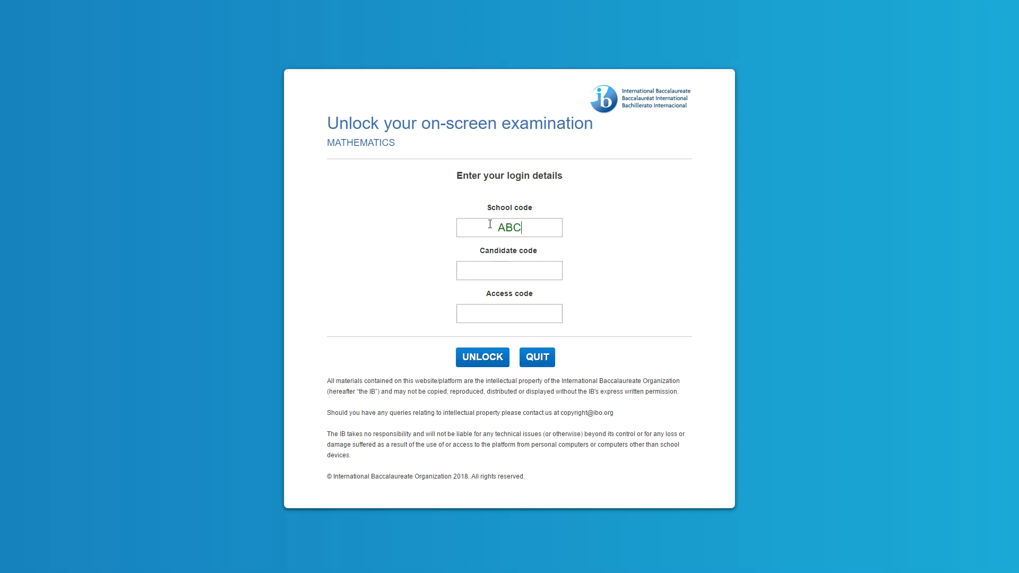
type("123")
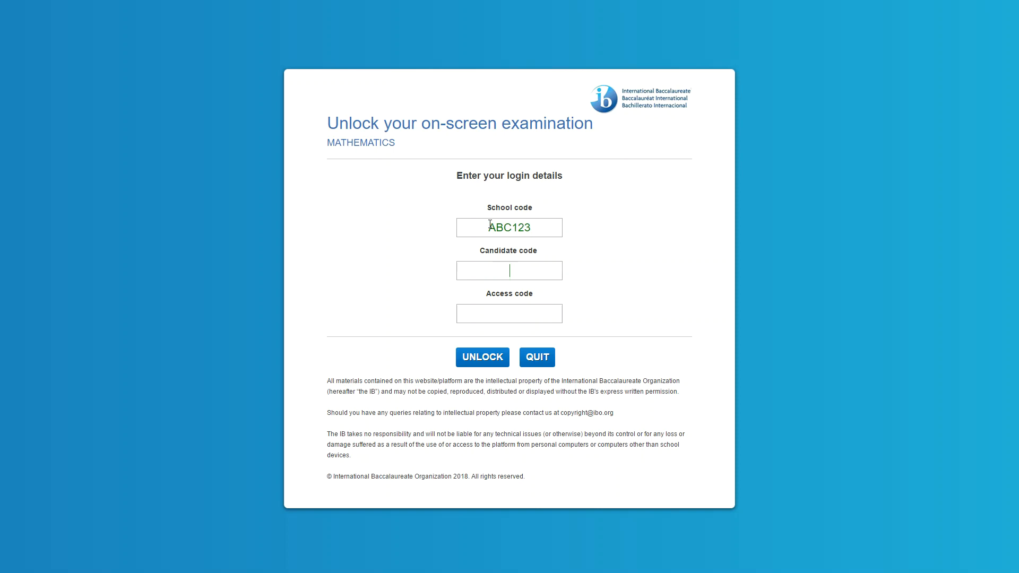
type("ABC123")
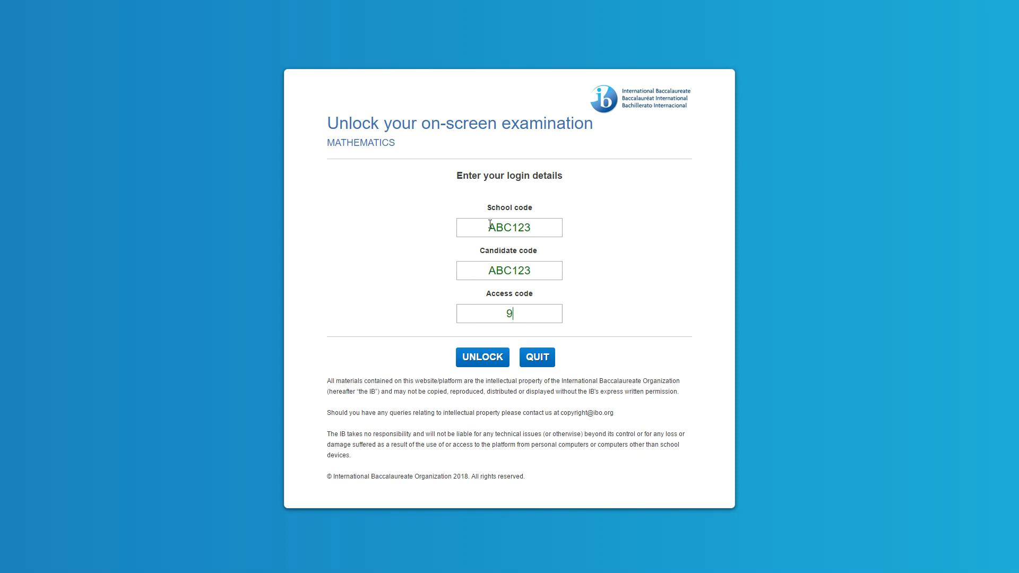
type("999")
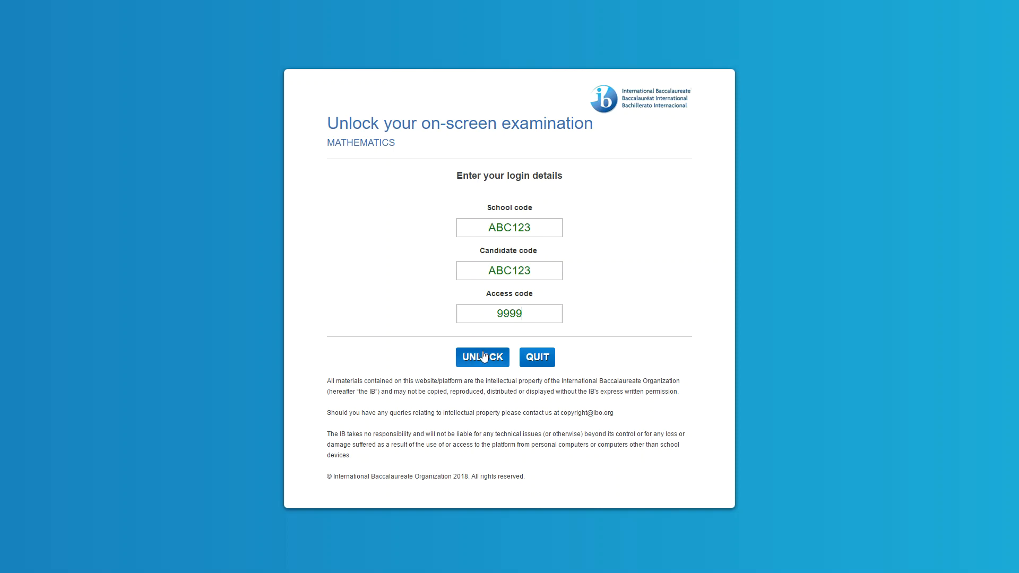
left_click(482, 357)
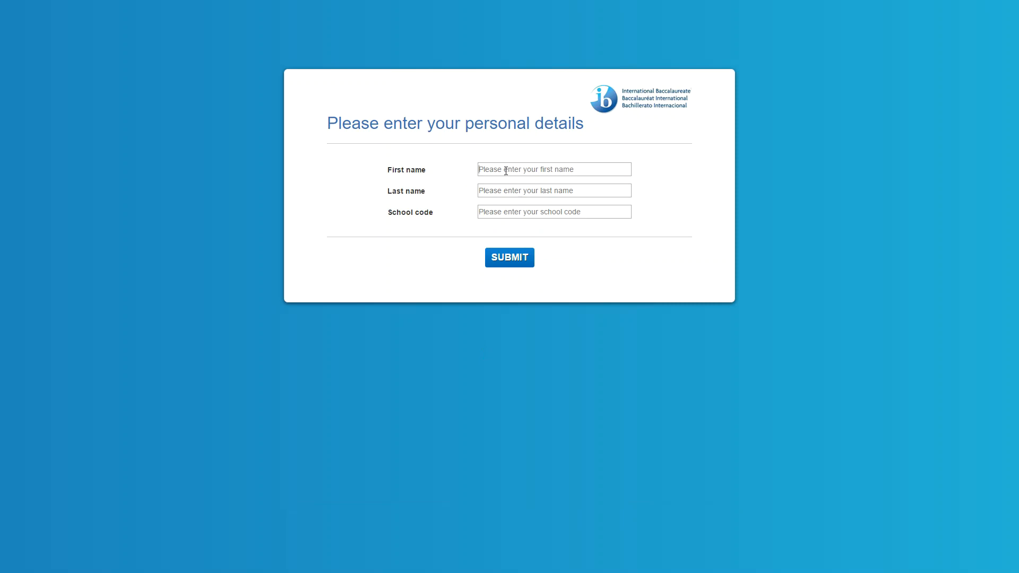
type("Mr")
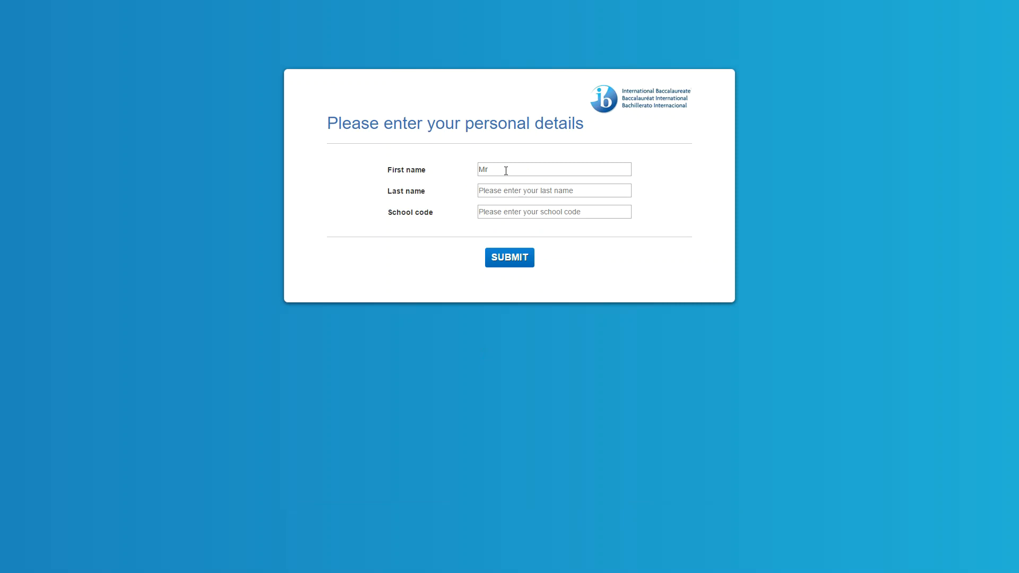
type("Cunningham")
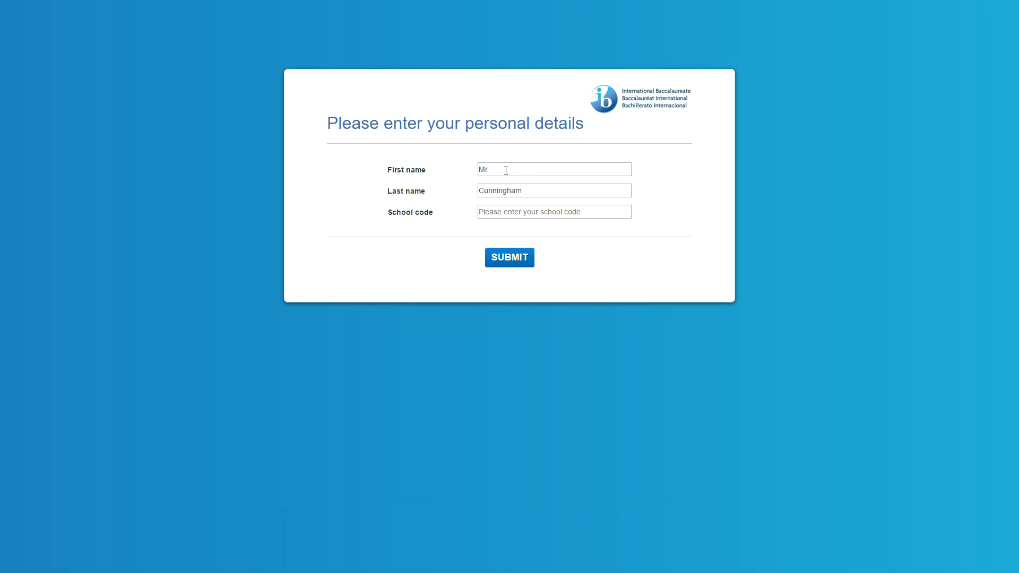
type("sefknds")
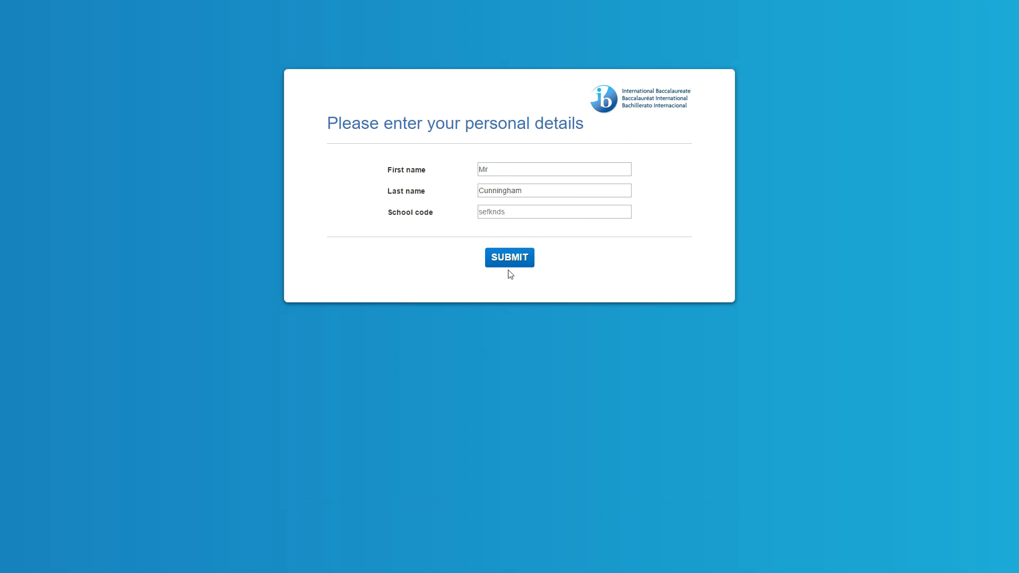
left_click(508, 257)
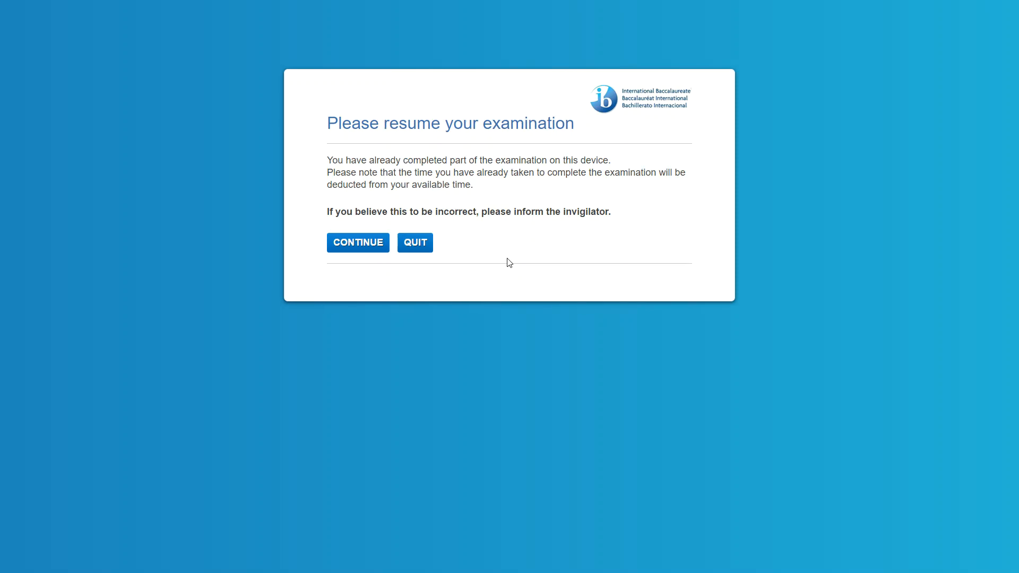
left_click(358, 242)
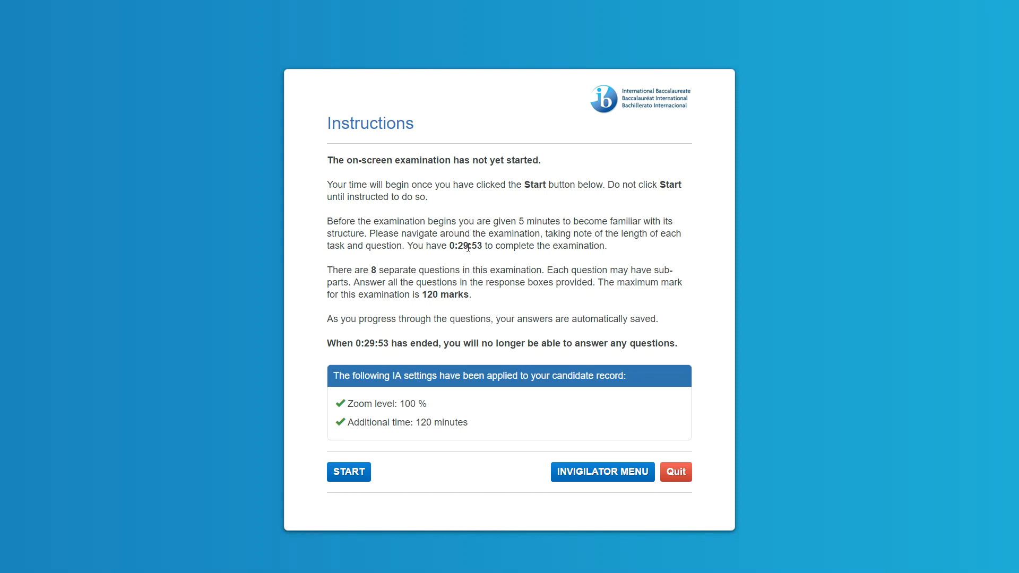
mouse_move(378, 272)
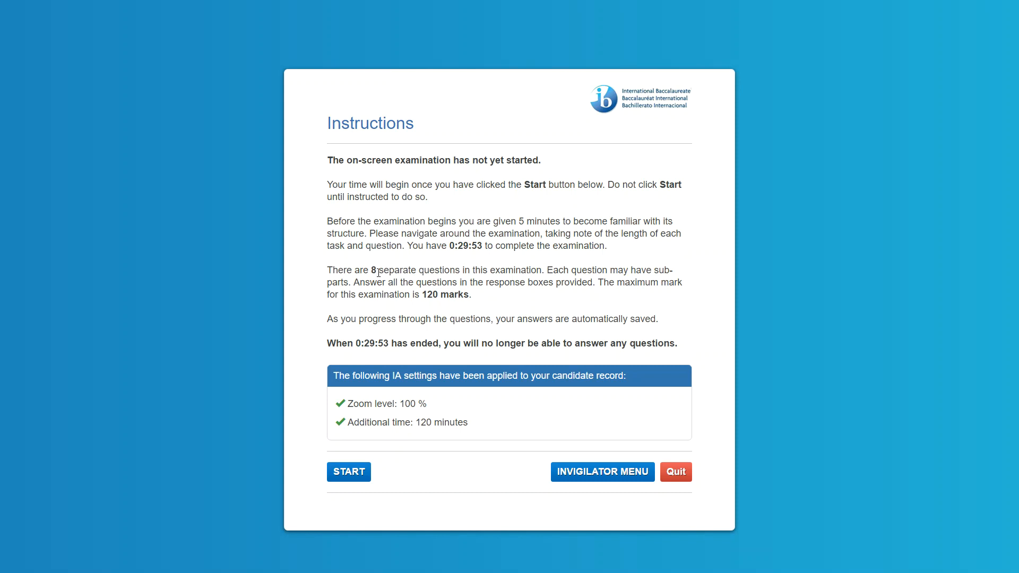
mouse_move(514, 310)
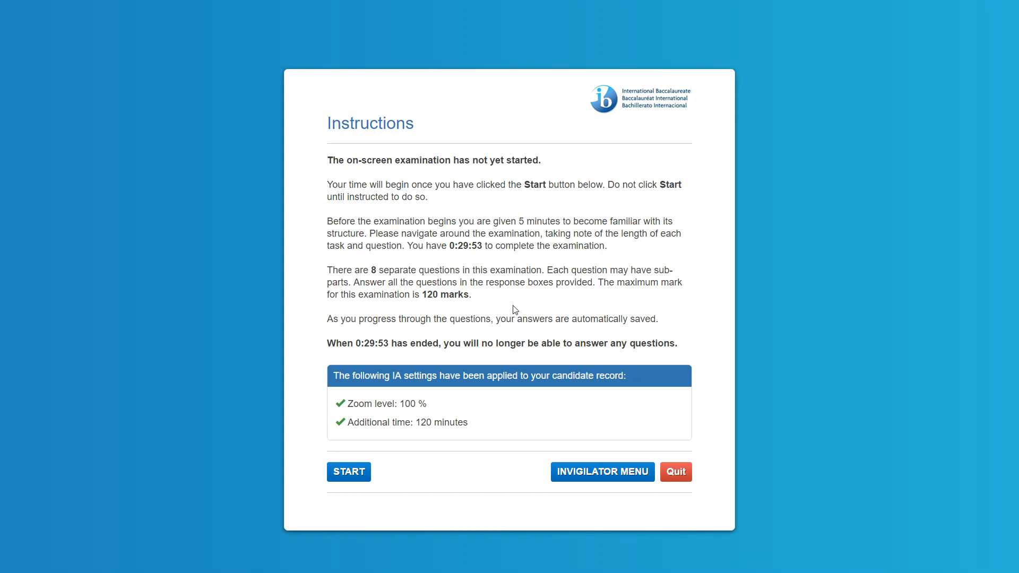
mouse_move(600, 471)
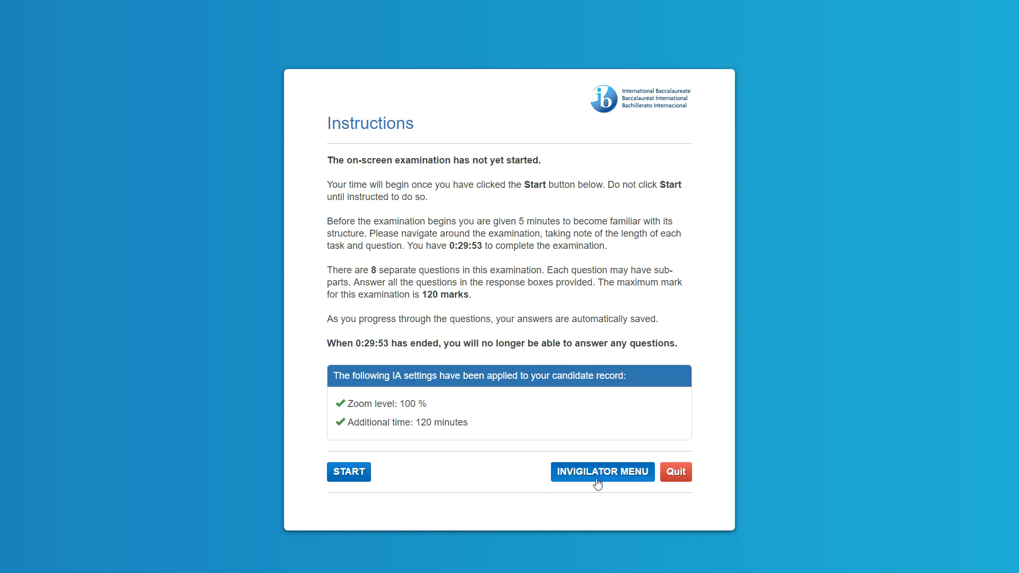
mouse_move(602, 471)
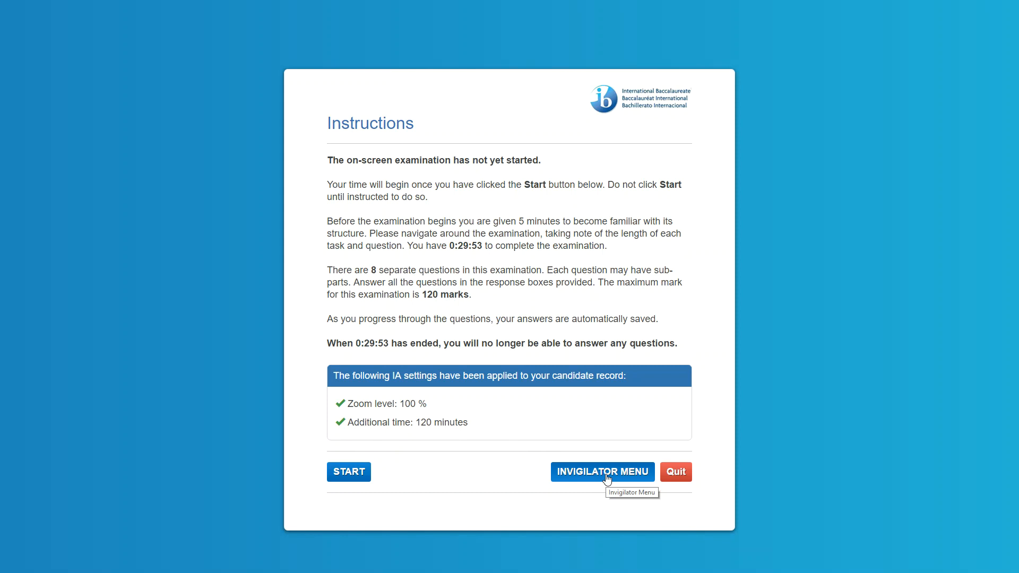
- Bring up the invigilator code prompt from the Instructions page
left_click(601, 471)
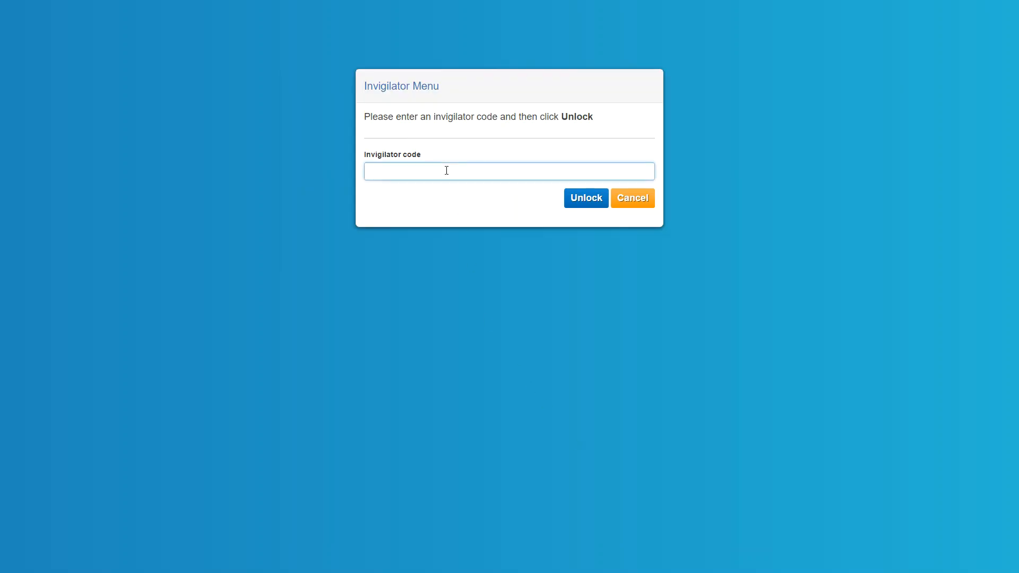
- Enter the invigilator code and unlock the invigilator menu
type("••")
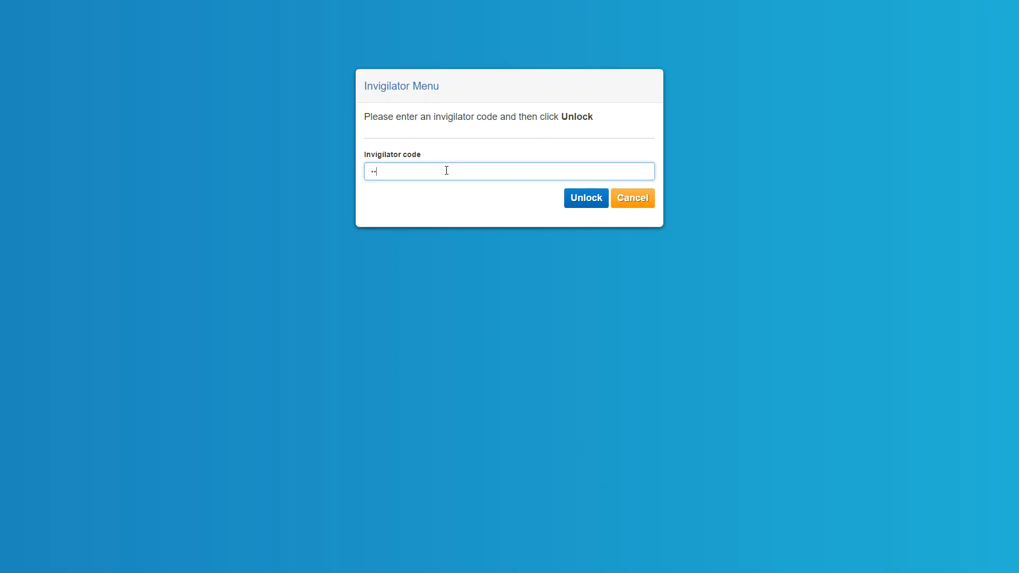
type("•")
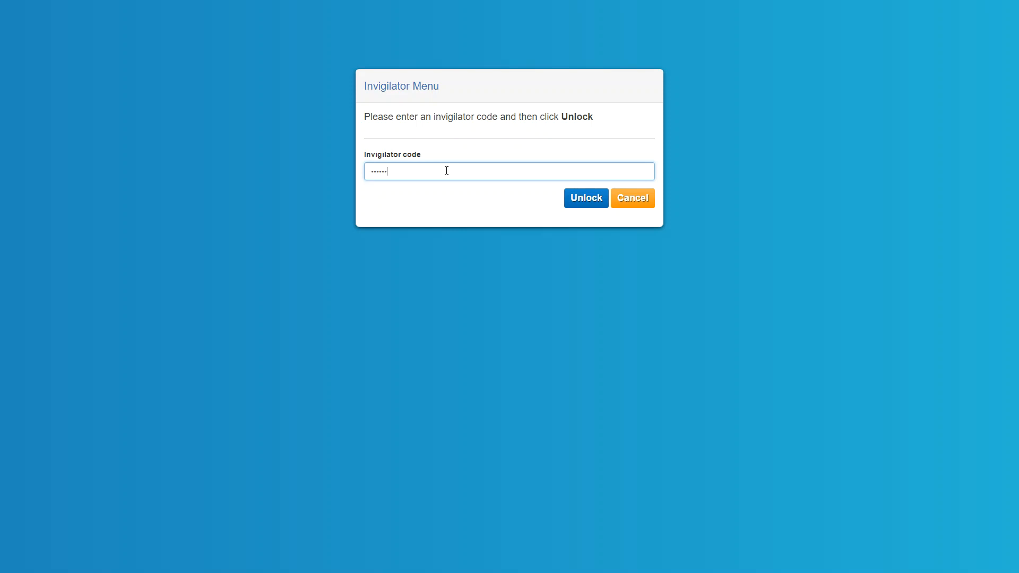
left_click(585, 197)
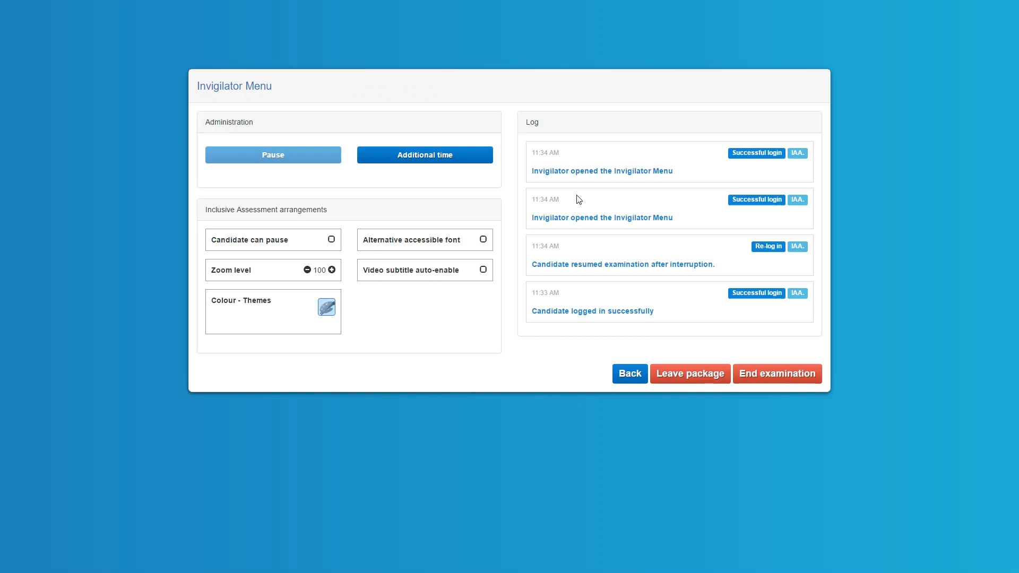
- Change additional time from 120 to 118 minutes, confirm, and return to the instructions
left_click(424, 154)
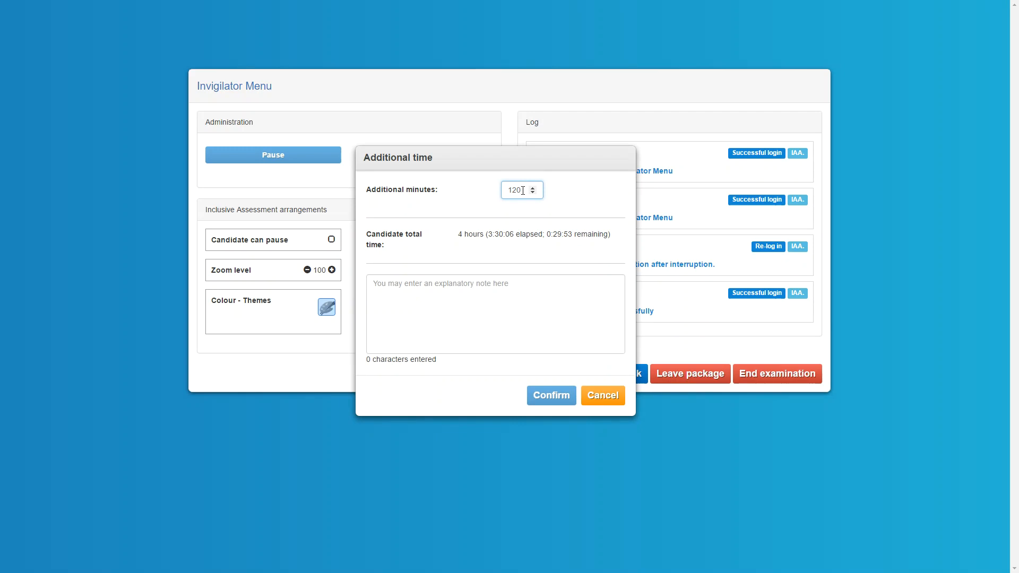
triple_click(517, 190)
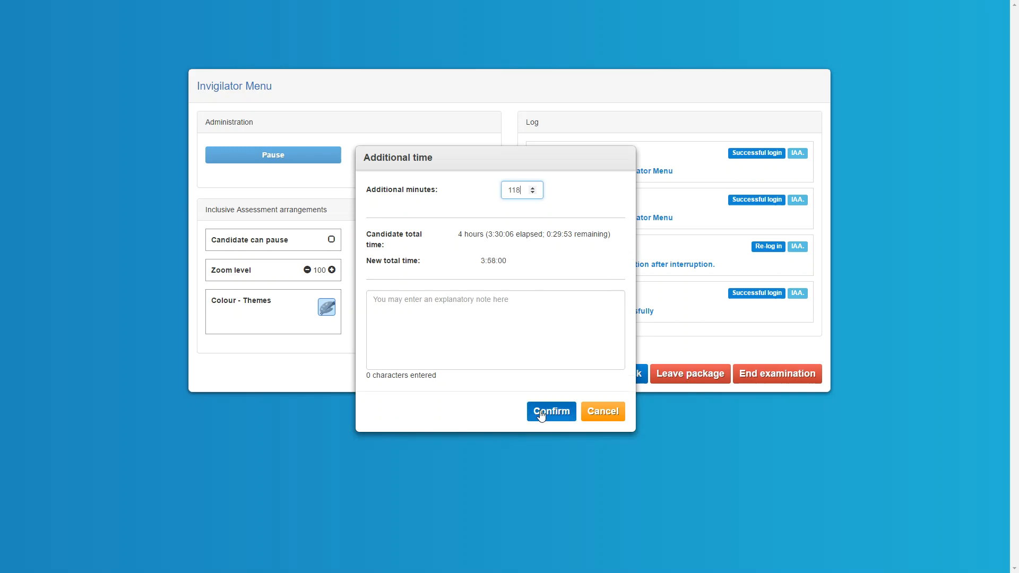
left_click(551, 411)
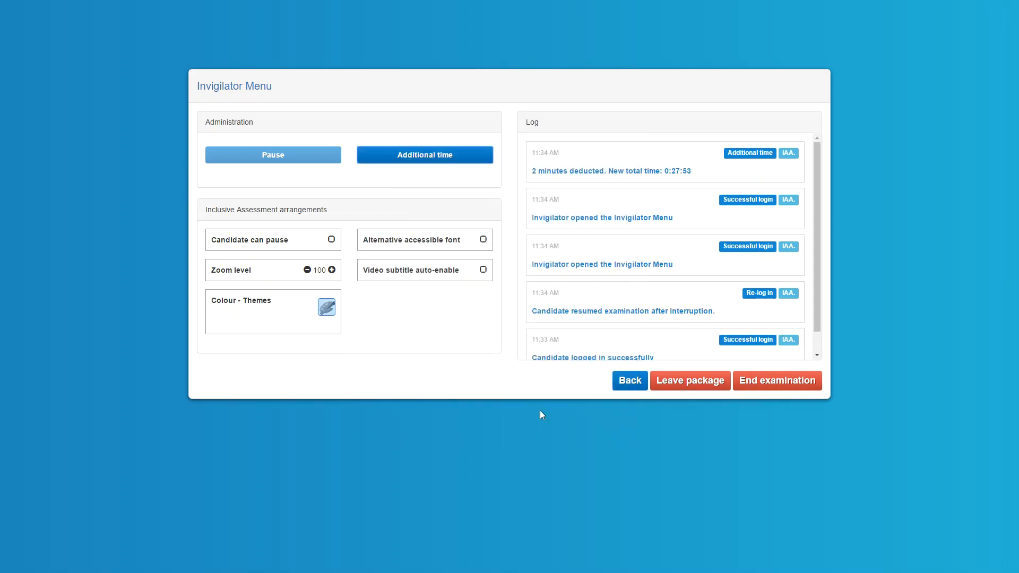
mouse_move(629, 380)
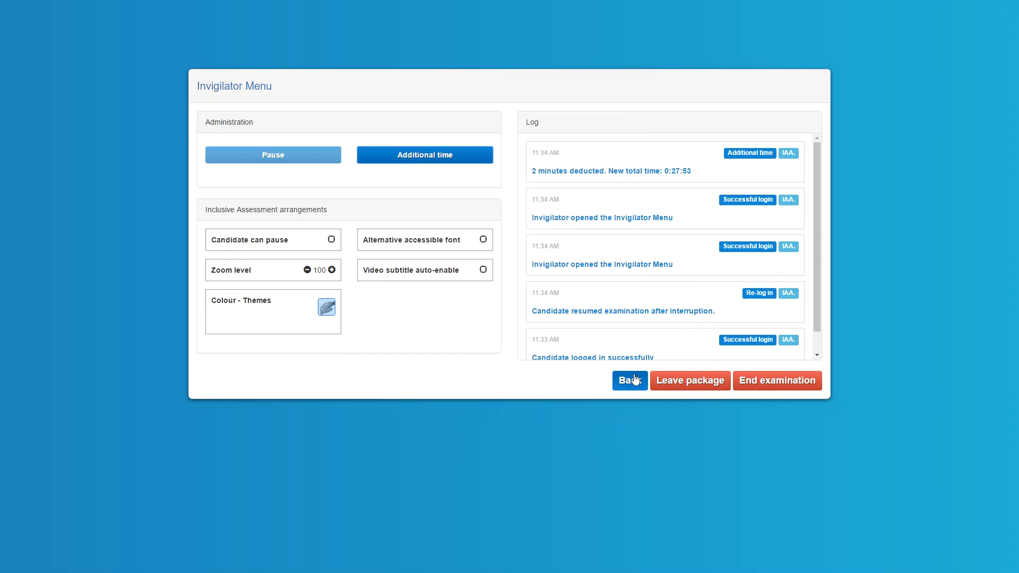
left_click(629, 380)
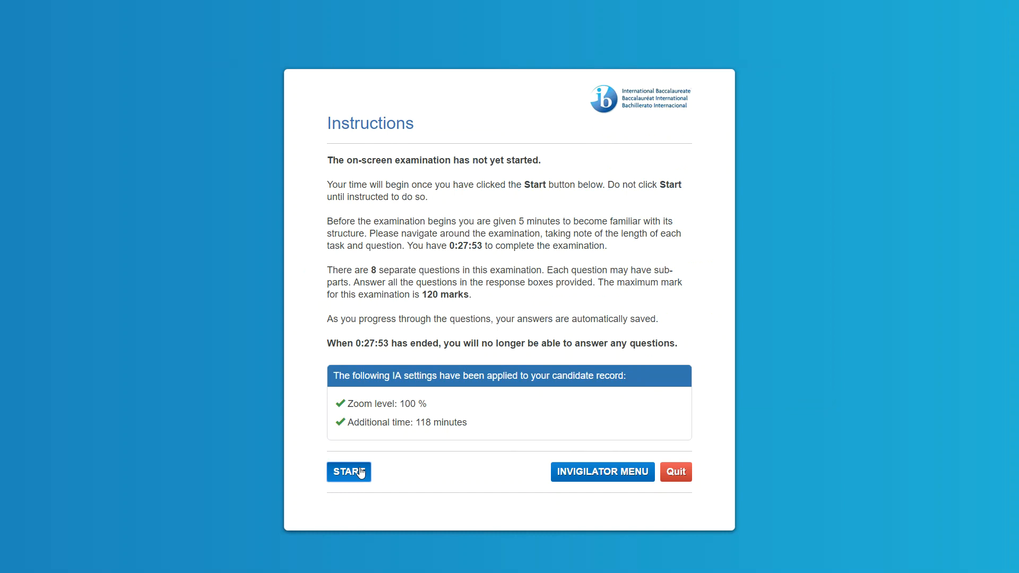
- Start the examination and reopen the invigilator menu from the assistance options
left_click(348, 471)
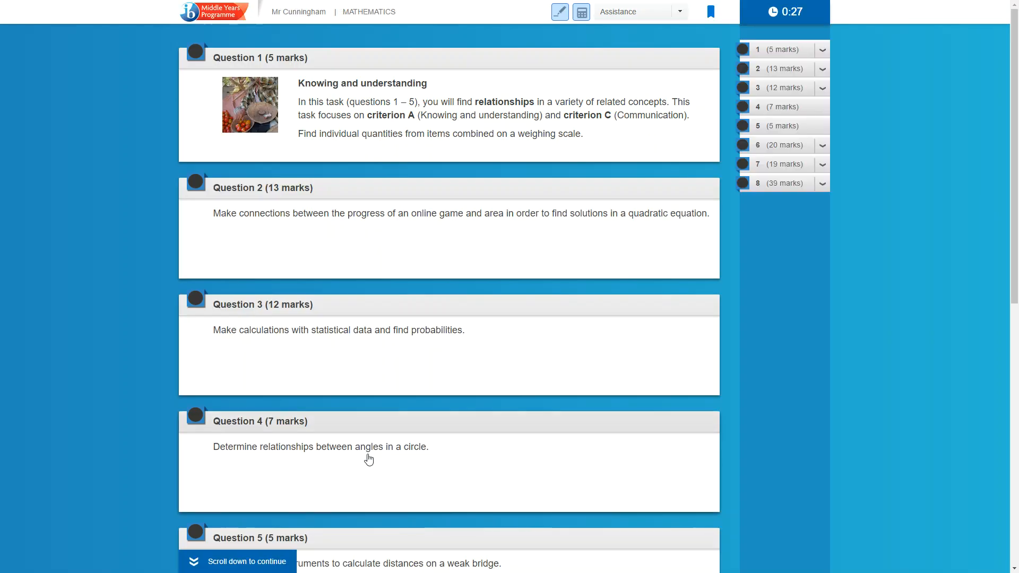
left_click(679, 12)
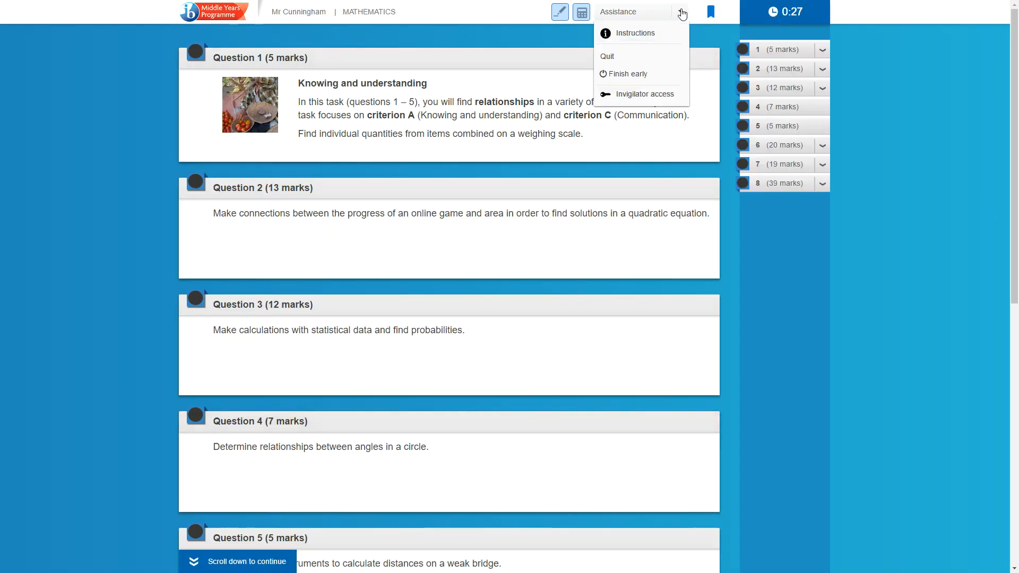
left_click(644, 93)
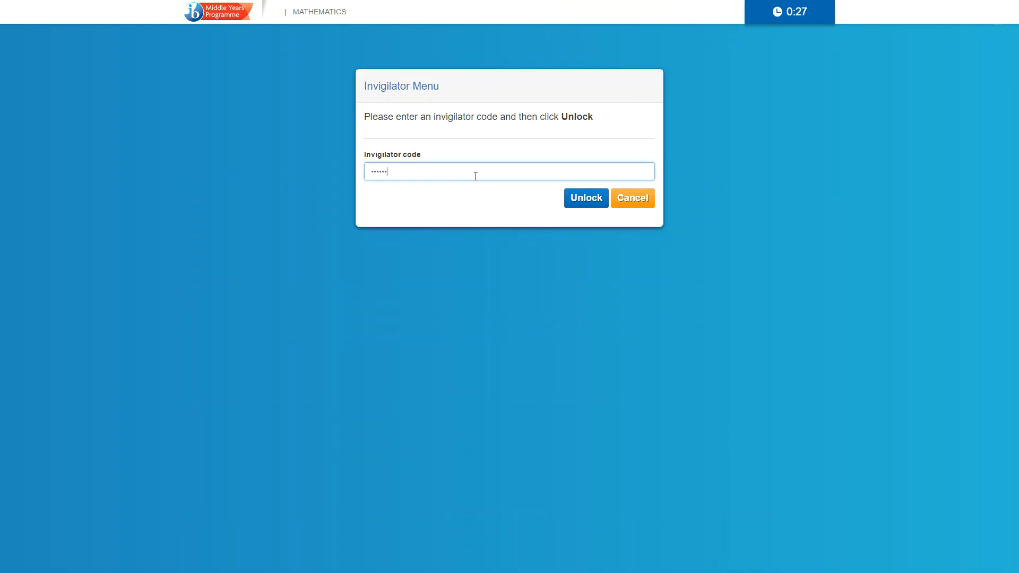
left_click(585, 198)
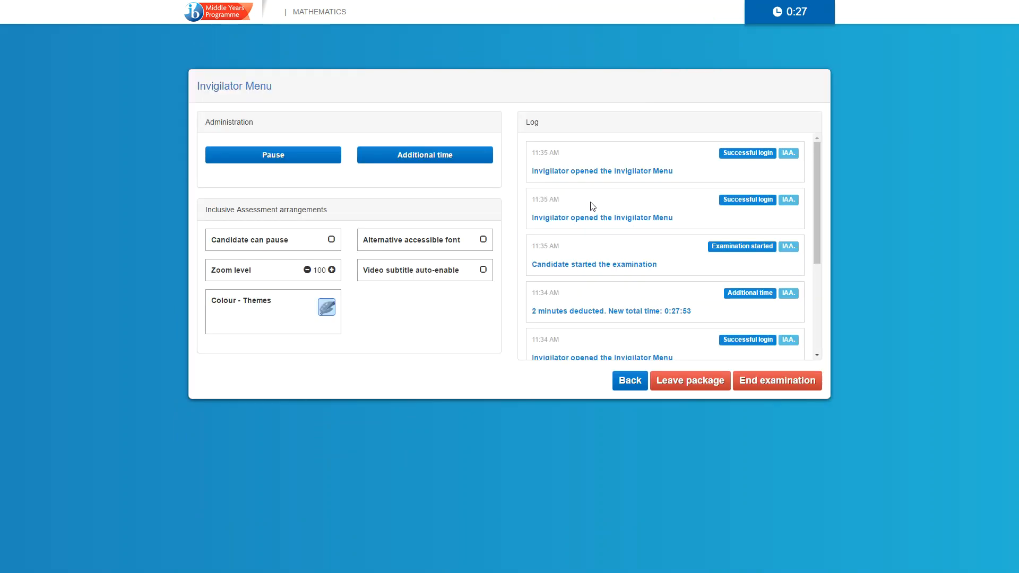
- Cut additional time to 110 minutes, confirm, and return to the question overview
left_click(425, 155)
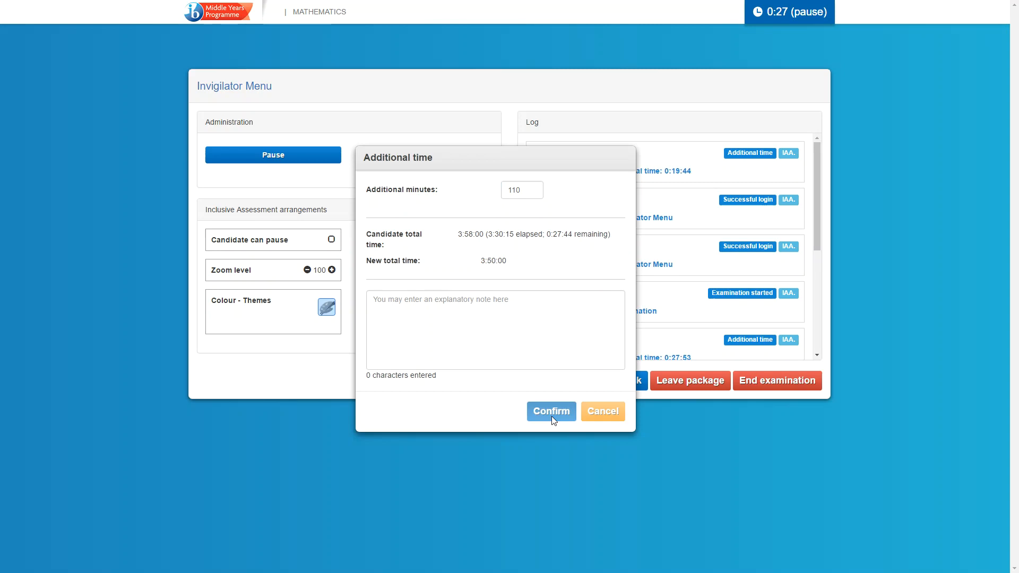
left_click(551, 411)
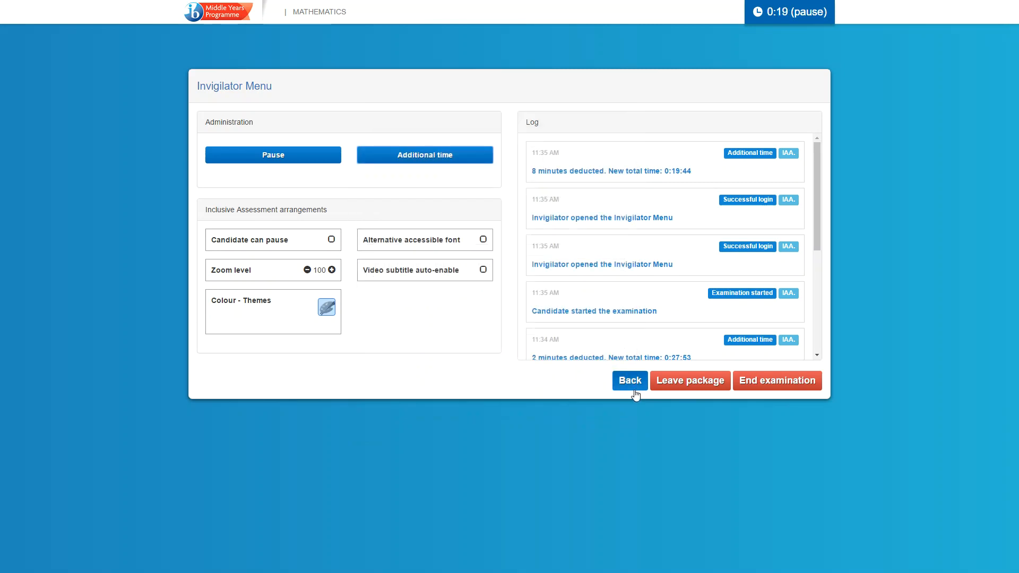
left_click(628, 380)
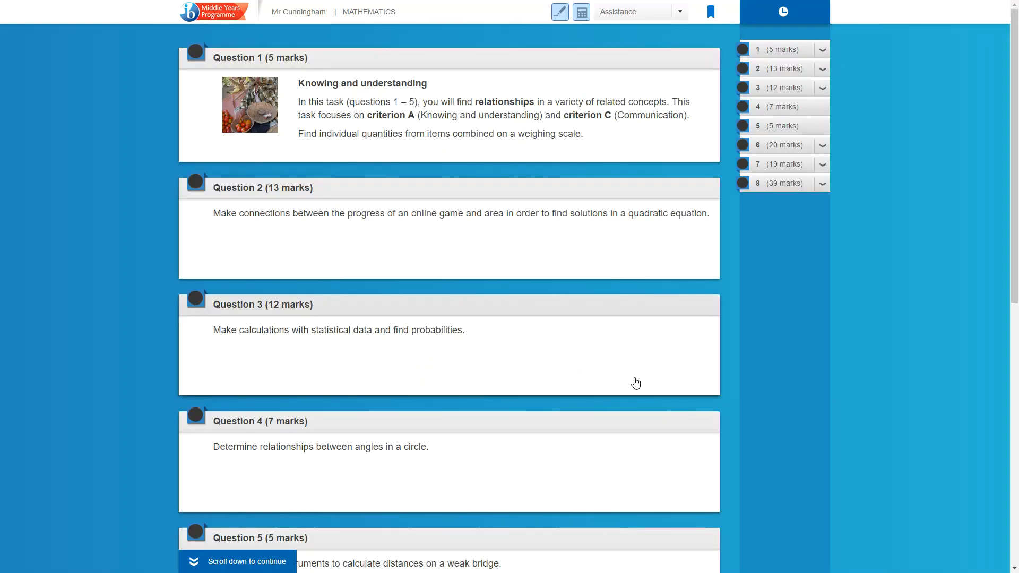
- Reveal the remaining examination time (0:19) from the top-right clock
left_click(782, 12)
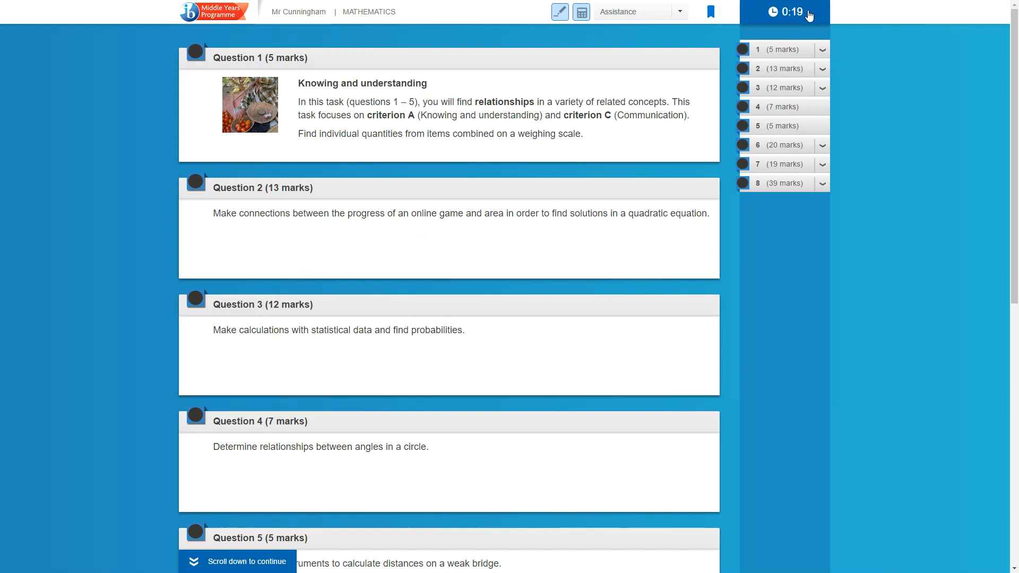
mouse_move(593, 229)
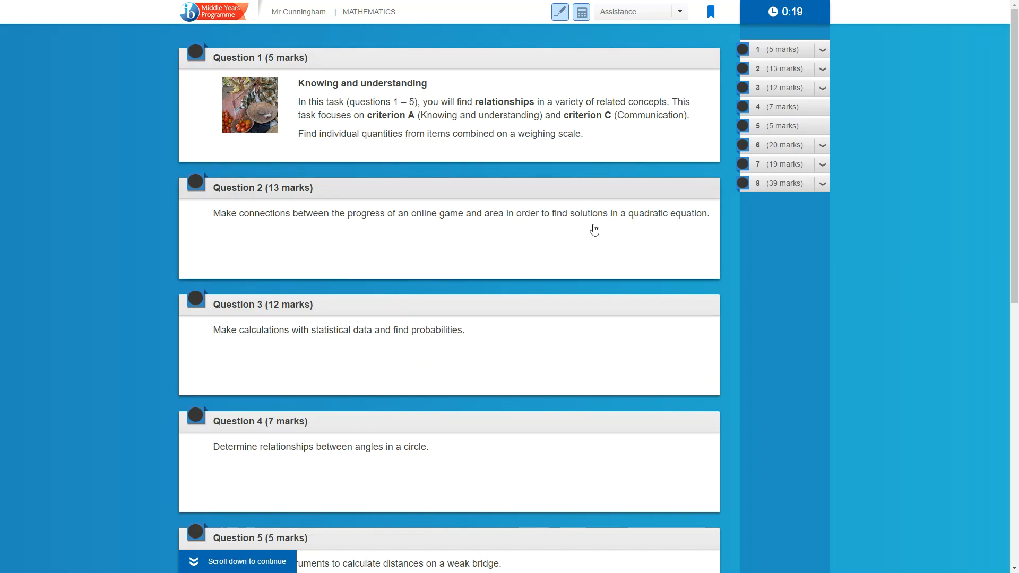
mouse_move(771, 25)
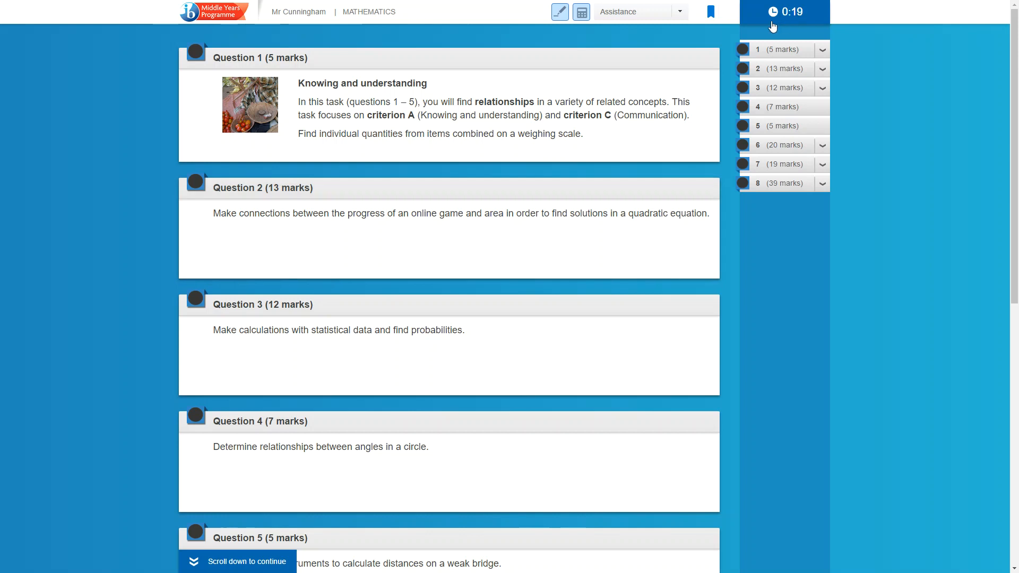
mouse_move(470, 111)
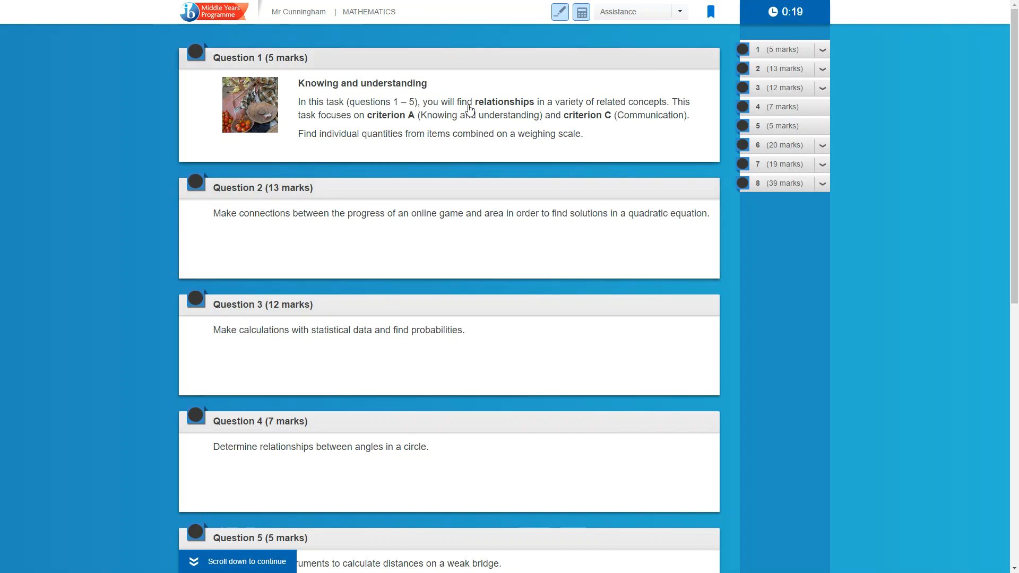
mouse_move(423, 105)
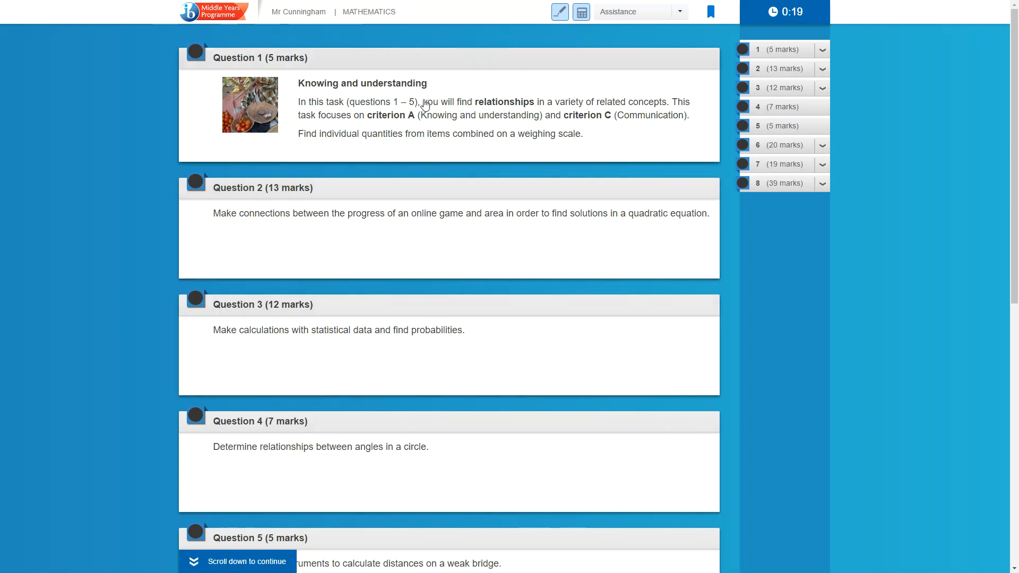
mouse_move(357, 135)
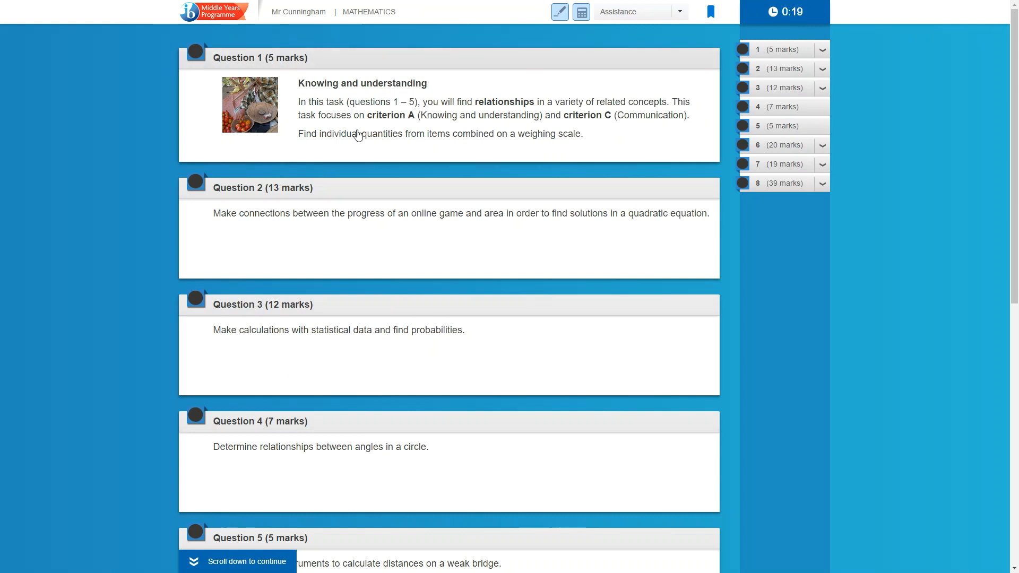
- Go to Question 1a and enter trial text 'dksfeofsik' in its answer box
left_click(822, 50)
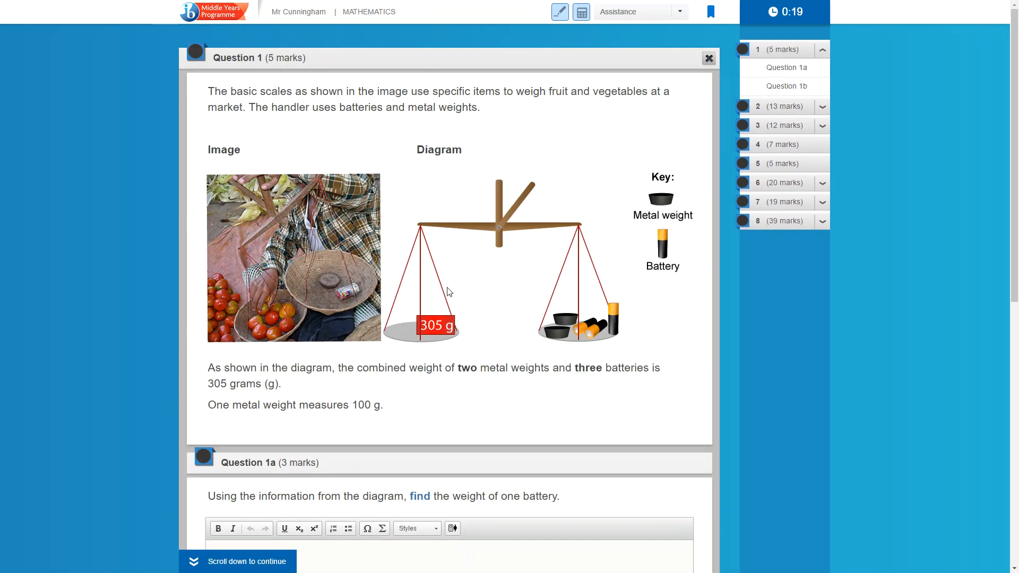
scroll("down", 3)
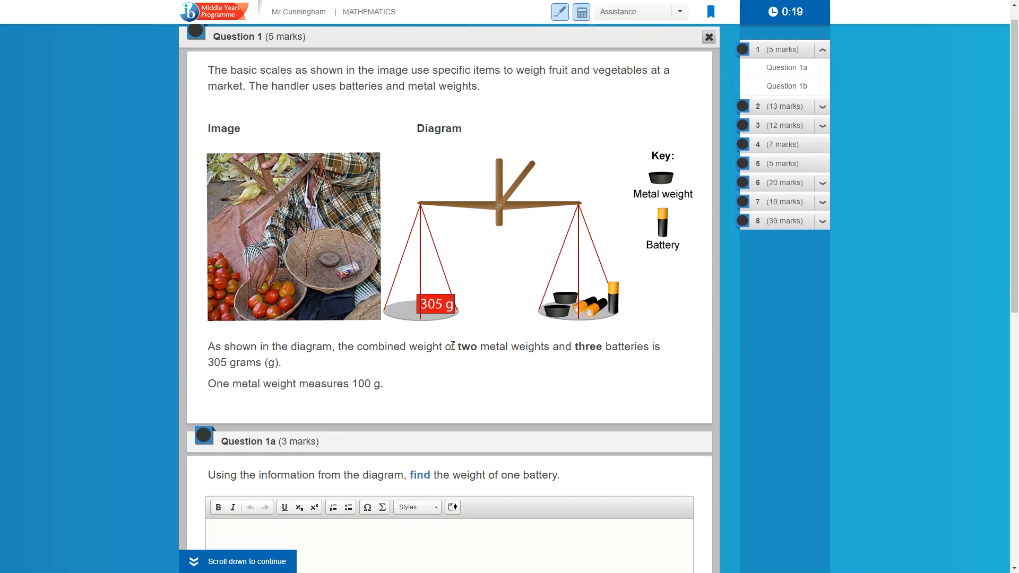
mouse_move(615, 233)
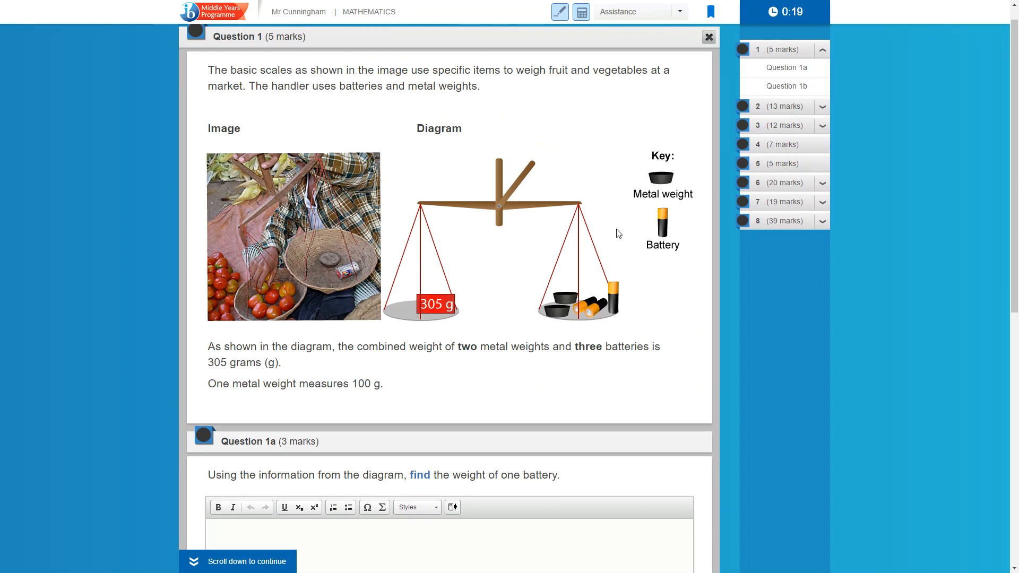
mouse_move(358, 468)
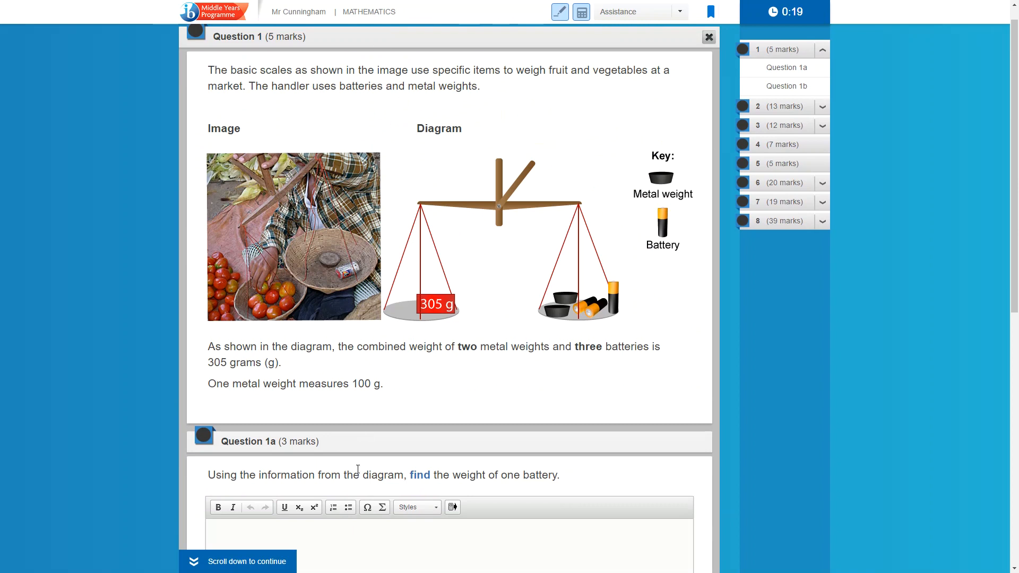
mouse_move(532, 447)
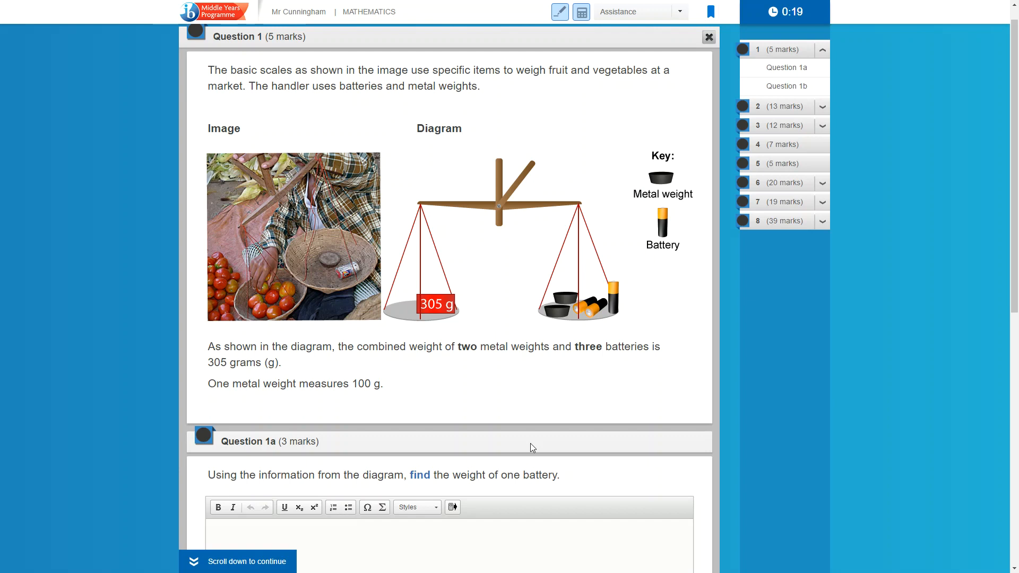
scroll("down", 3)
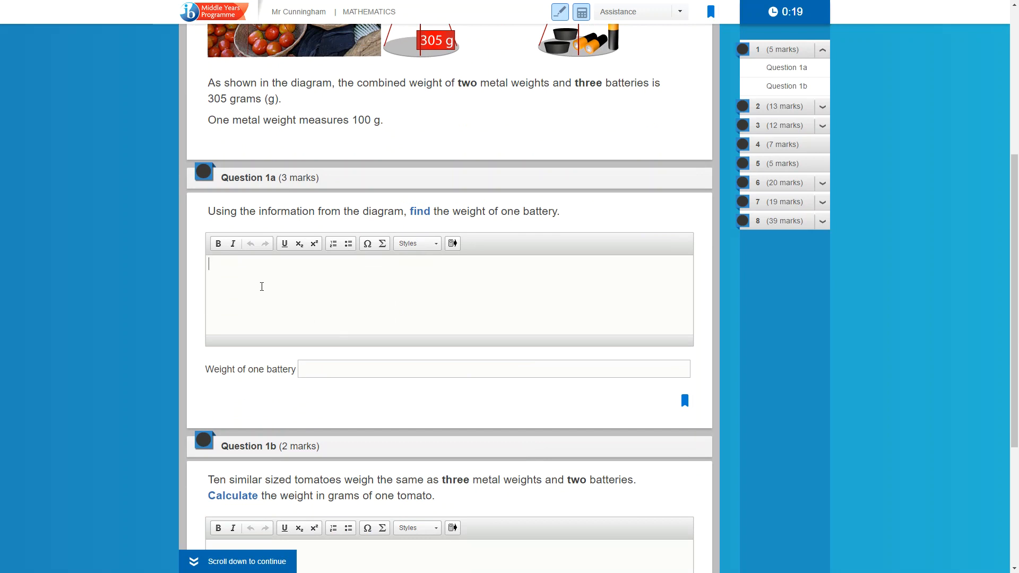
type("dksfeofsik")
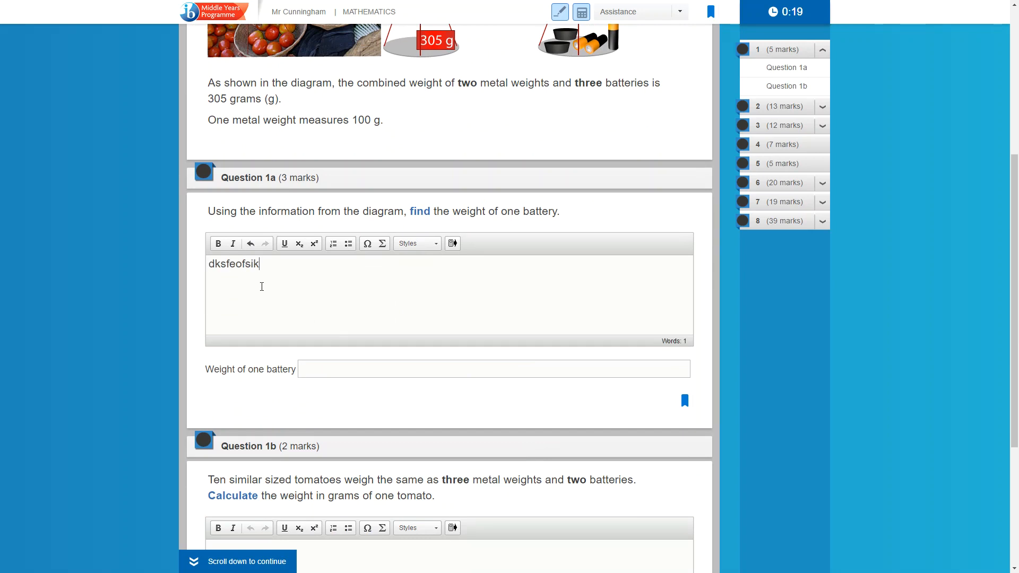
mouse_move(382, 244)
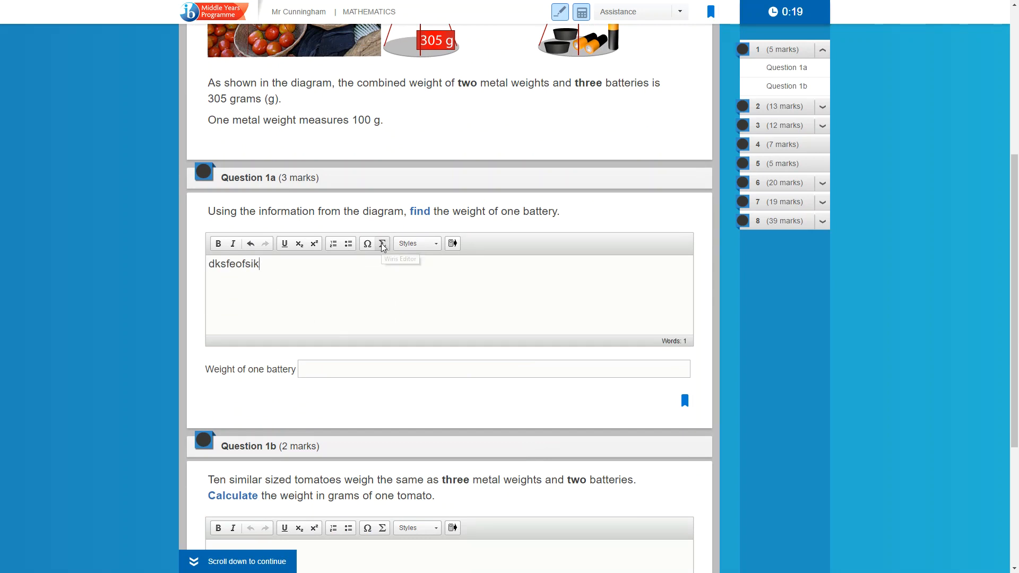
- Insert a √(2/3) equation via the Wiris editor after the trial text
left_click(384, 243)
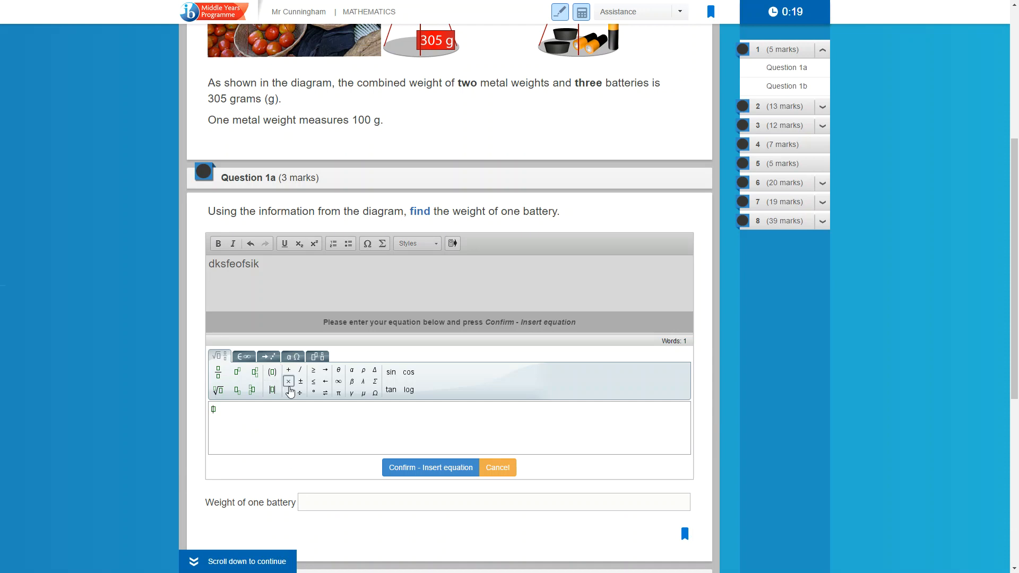
mouse_move(436, 420)
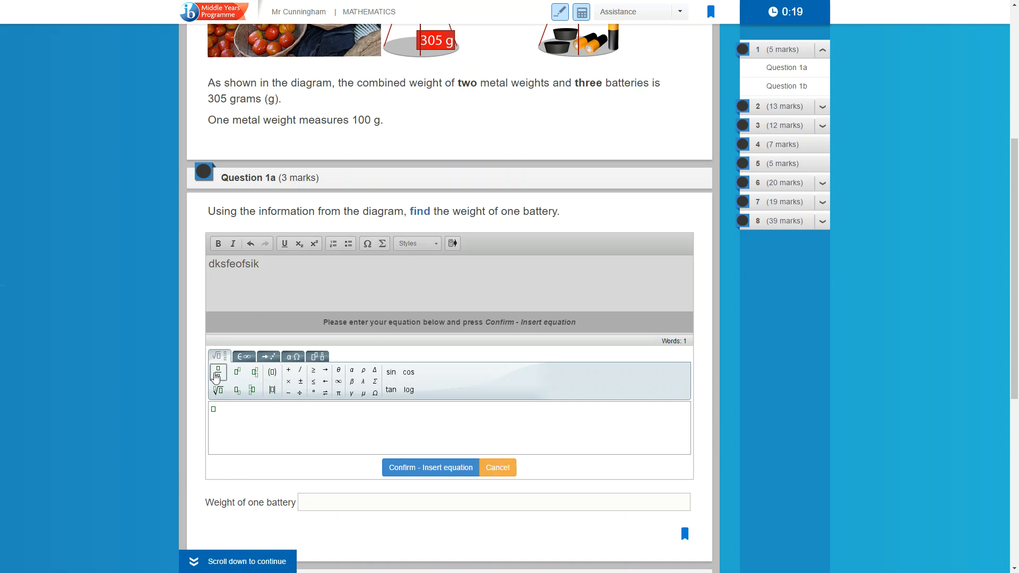
left_click(218, 389)
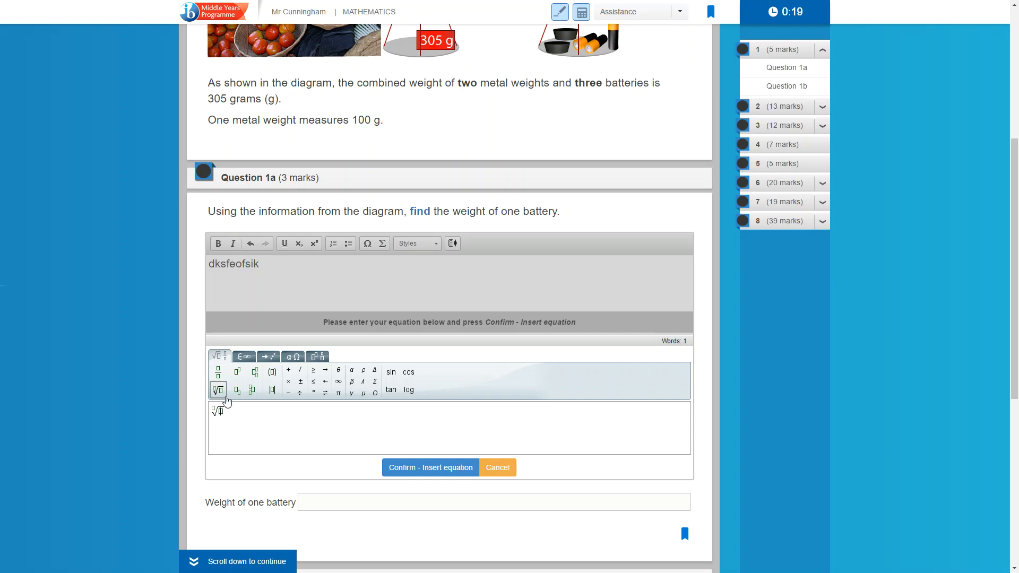
left_click(219, 372)
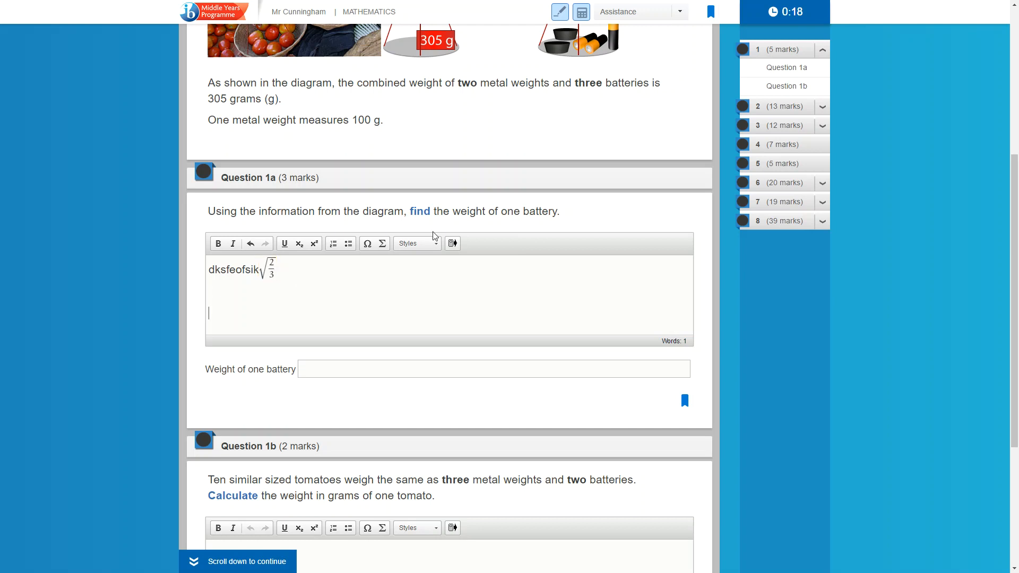
left_click(367, 243)
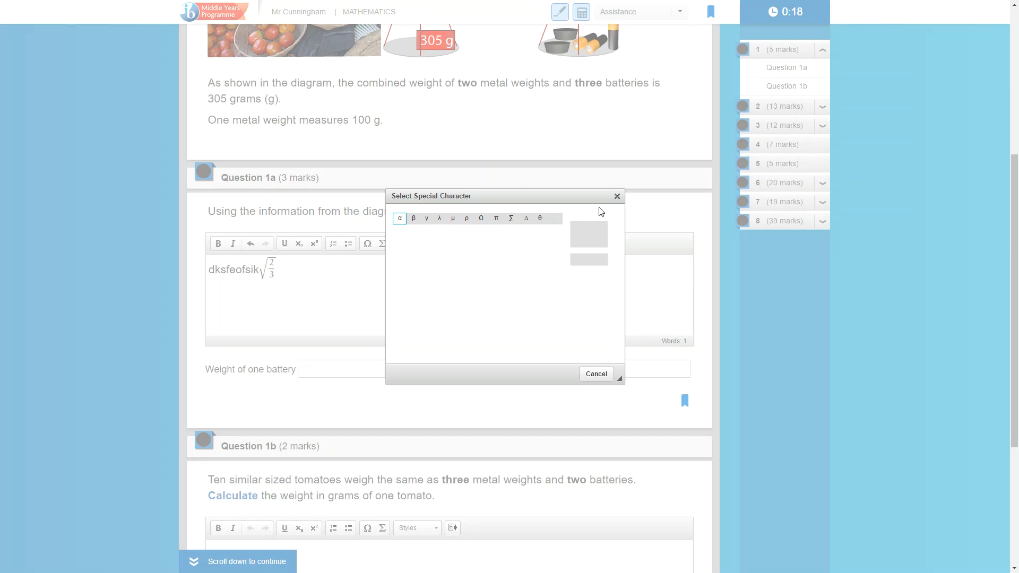
- Dismiss the special-character picker and write x squared on a new line
left_click(596, 373)
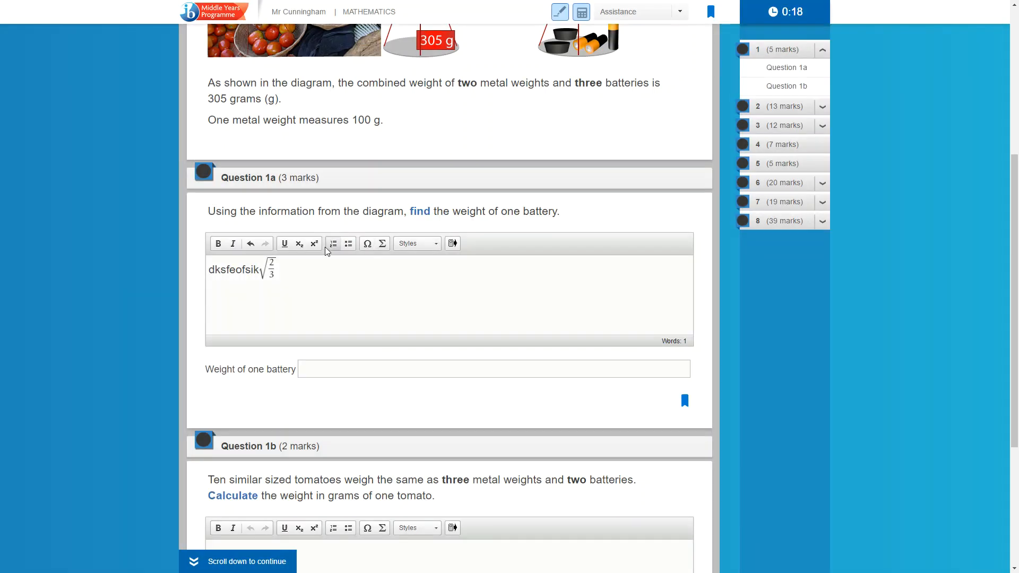
type("x")
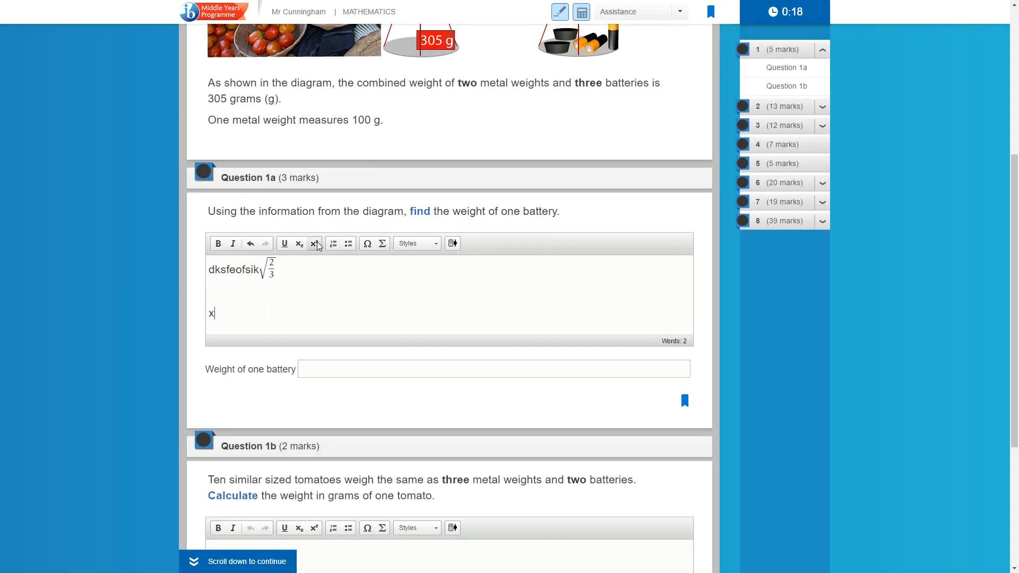
left_click(314, 243)
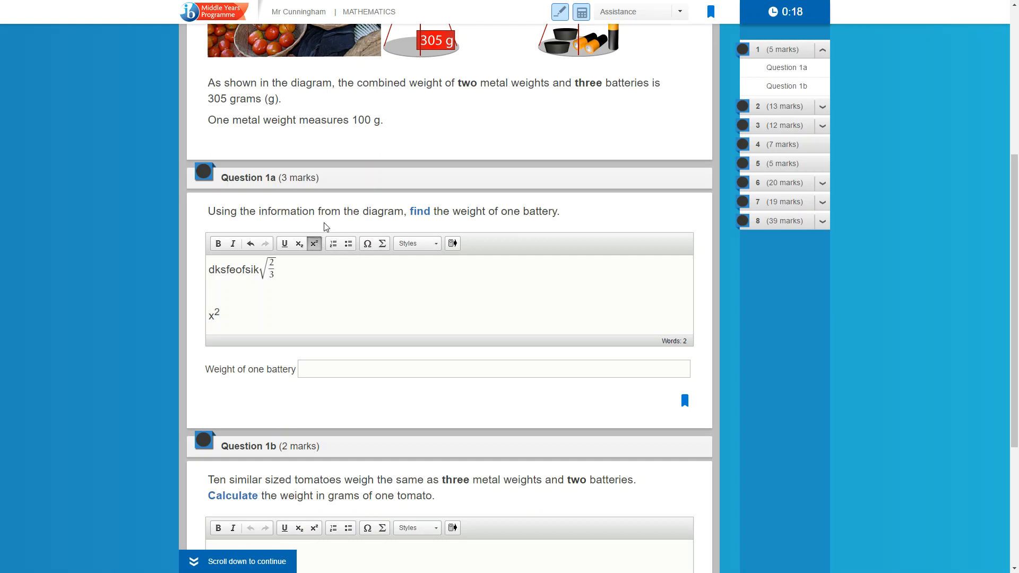
mouse_move(377, 282)
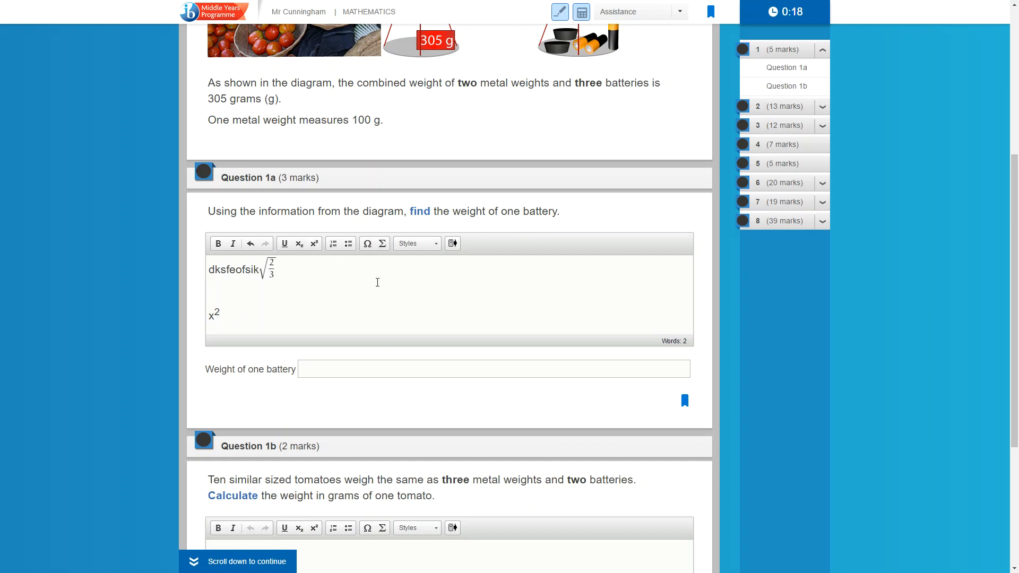
mouse_move(668, 50)
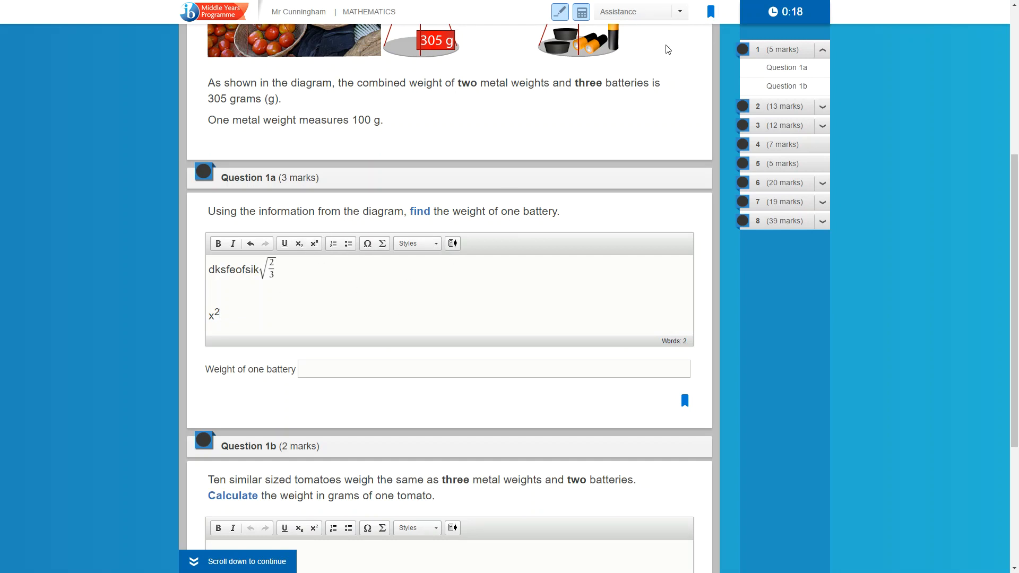
- Compute 3+5 and cos(50) on the on-screen TI-30XS calculator for the Question 1a answer
left_click(580, 11)
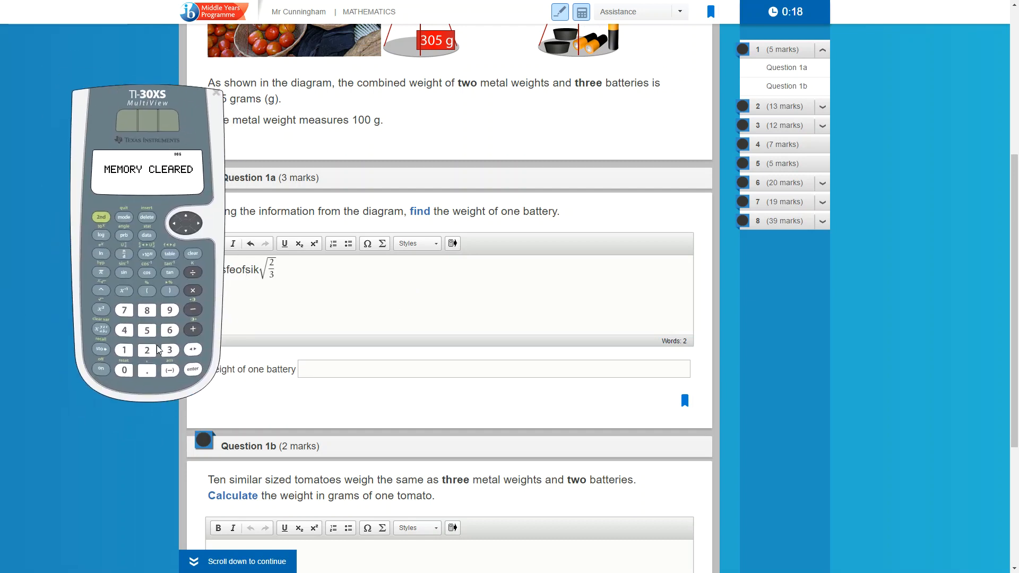
left_click(192, 329)
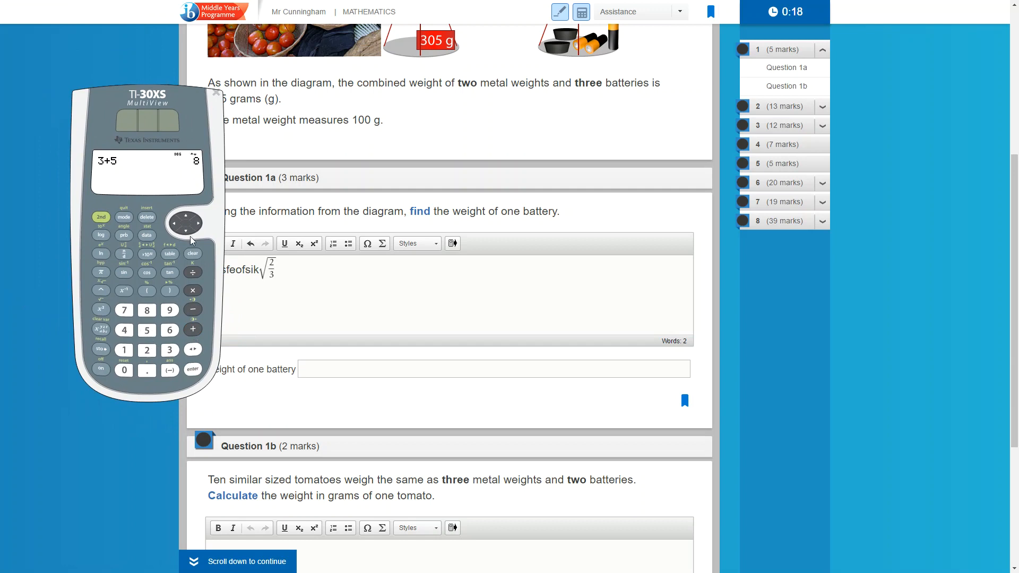
left_click(147, 272)
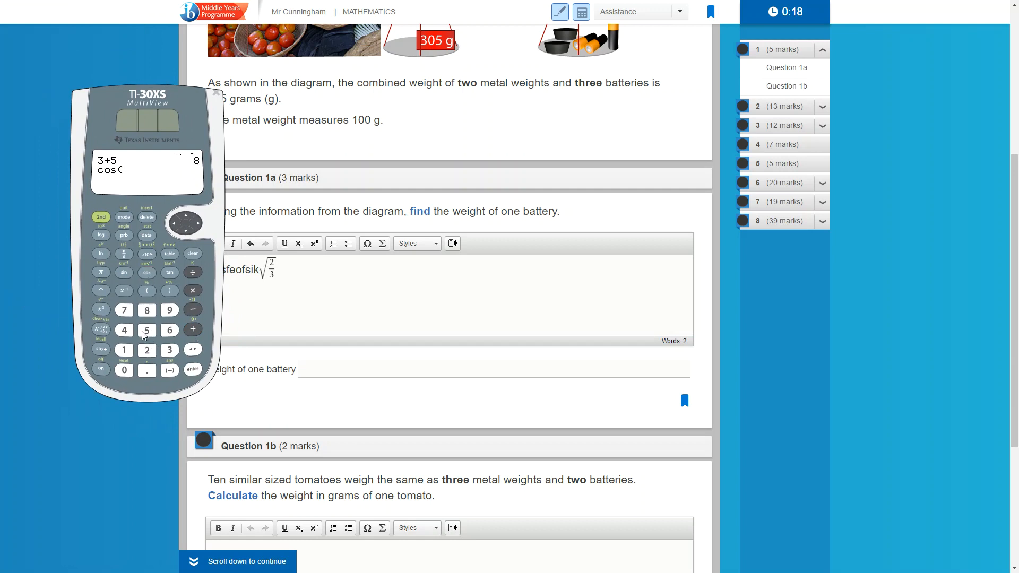
left_click(192, 370)
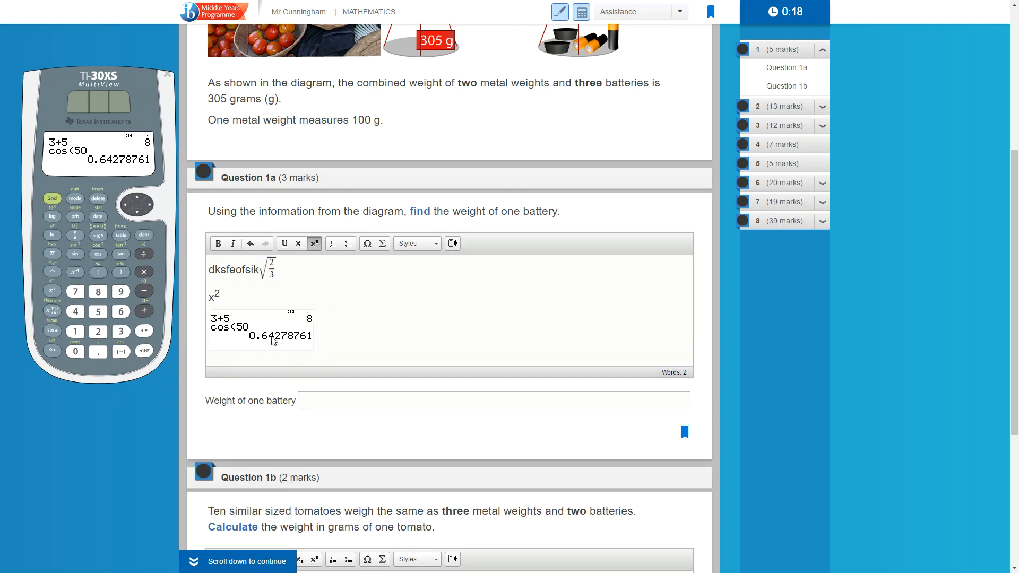
mouse_move(279, 333)
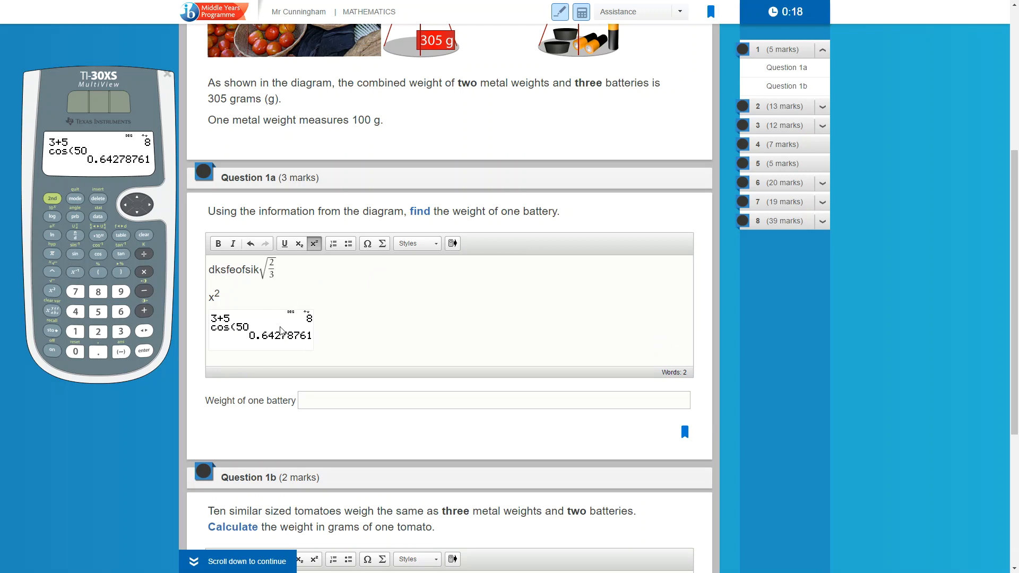
mouse_move(292, 327)
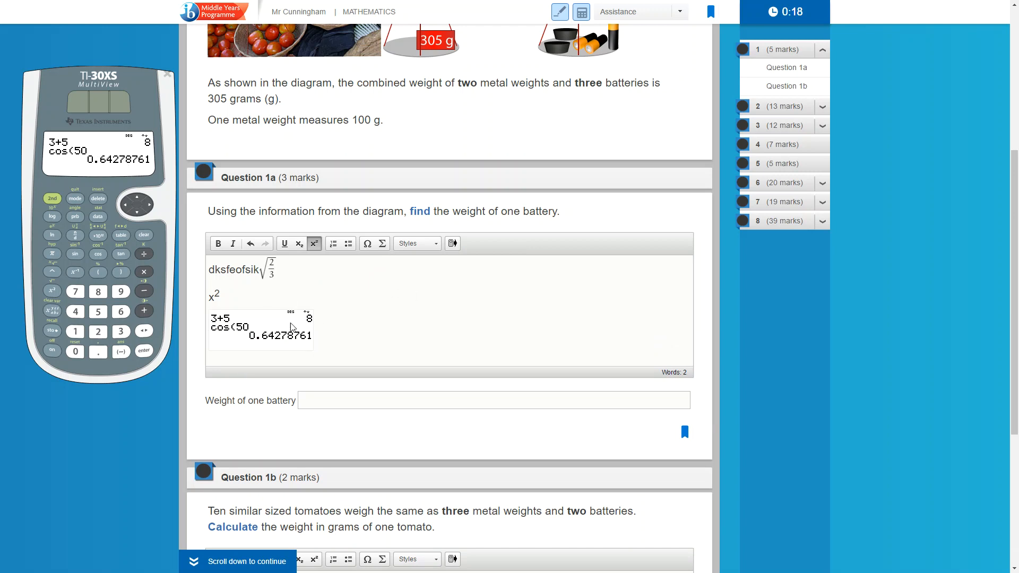
mouse_move(370, 311)
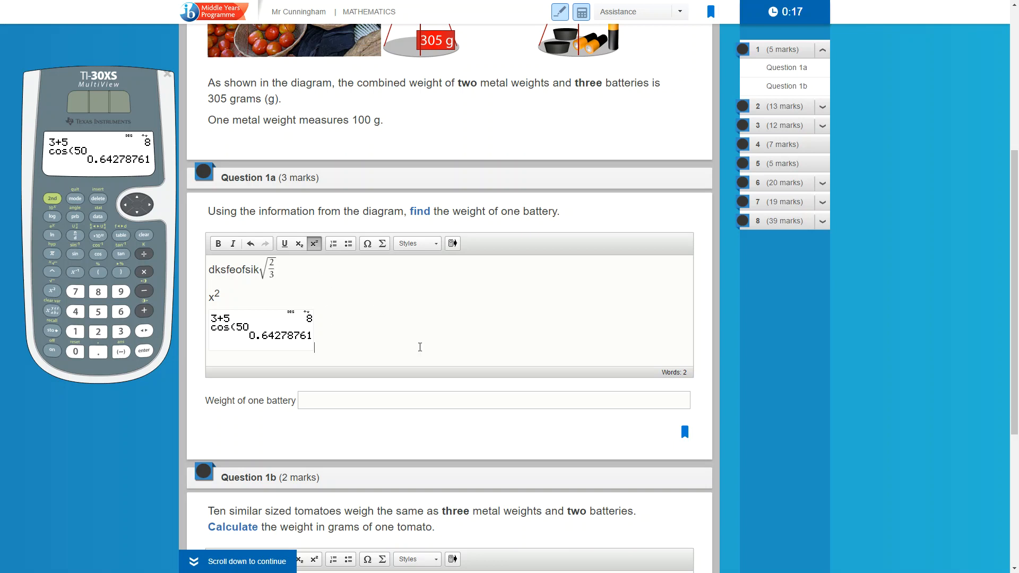
mouse_move(554, 287)
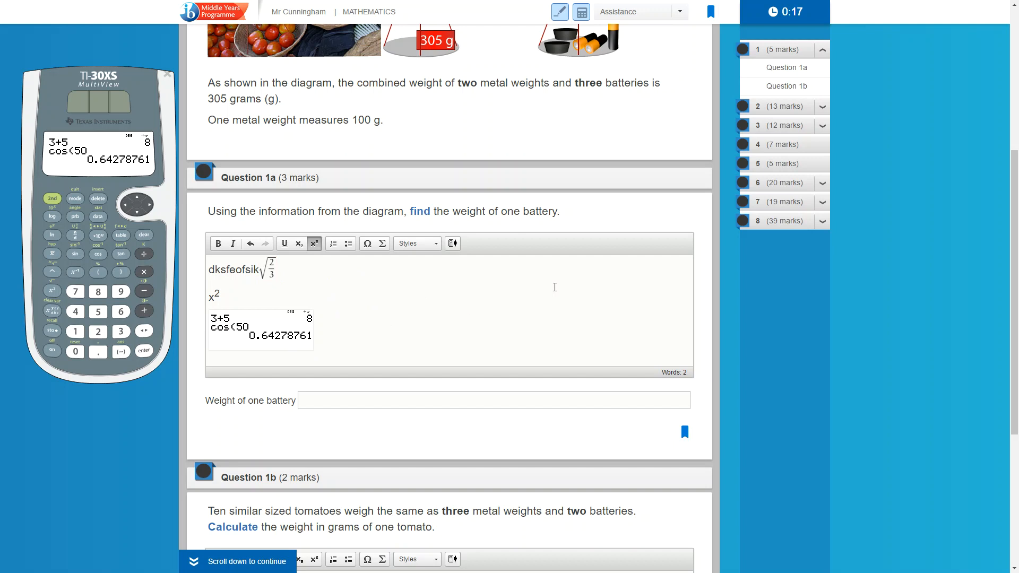
scroll("down", 3)
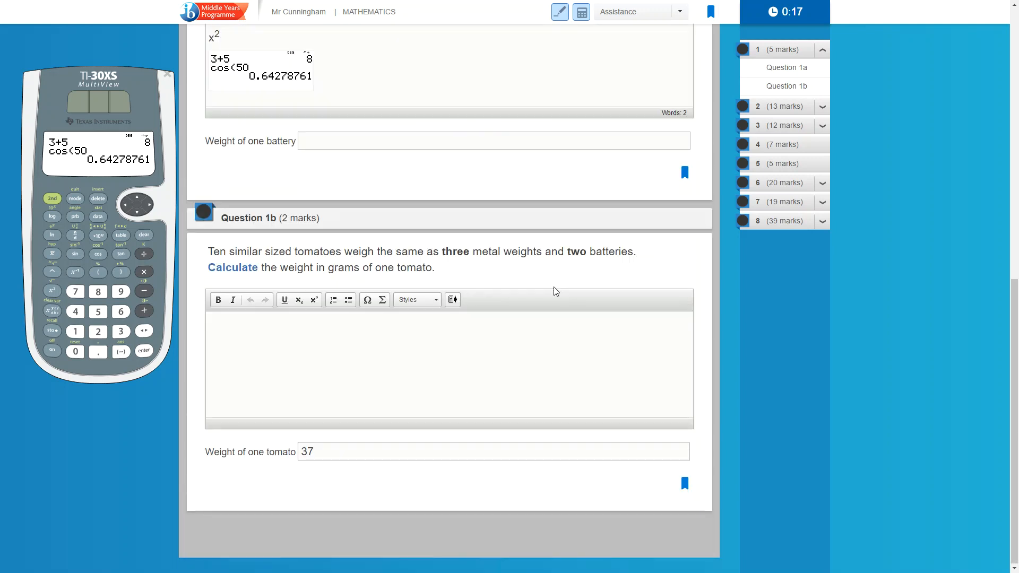
scroll("up", 3)
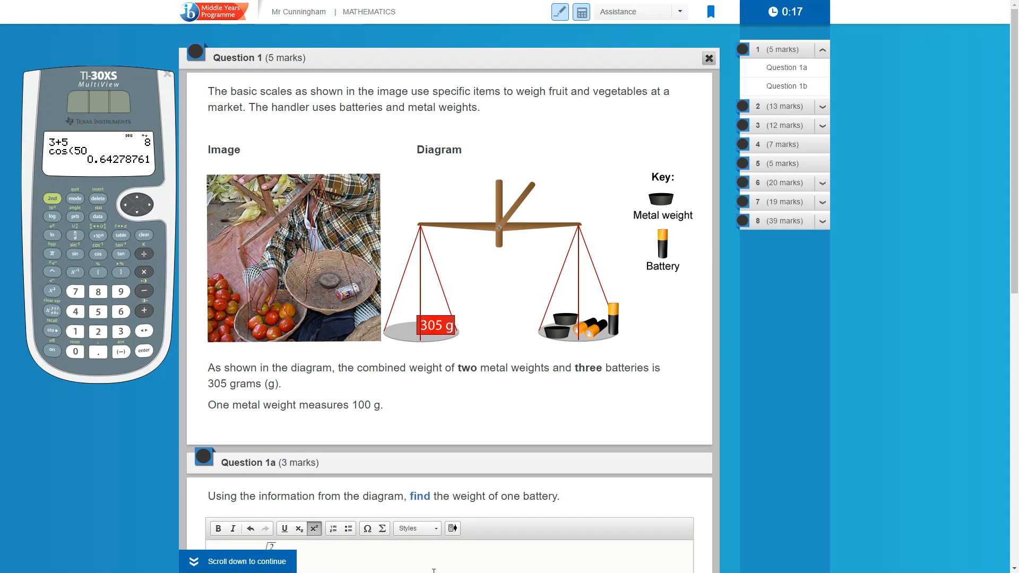
scroll("down", 3)
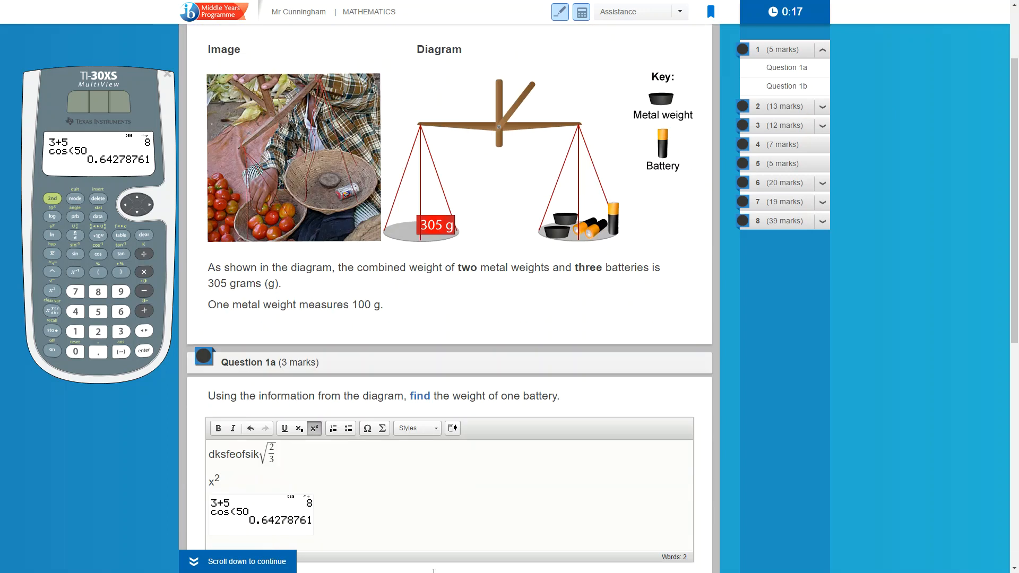
scroll("down", 3)
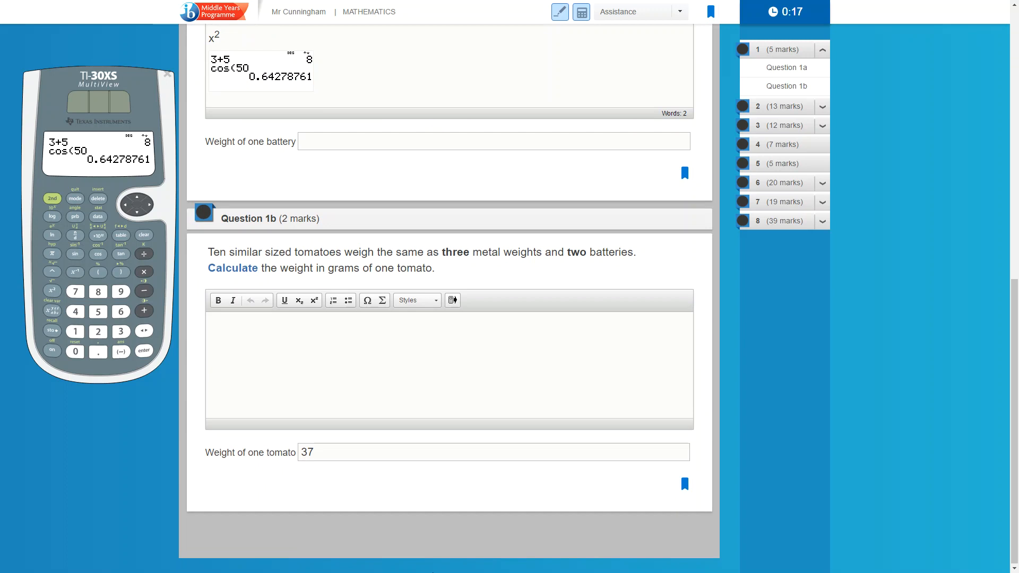
scroll("up", 3)
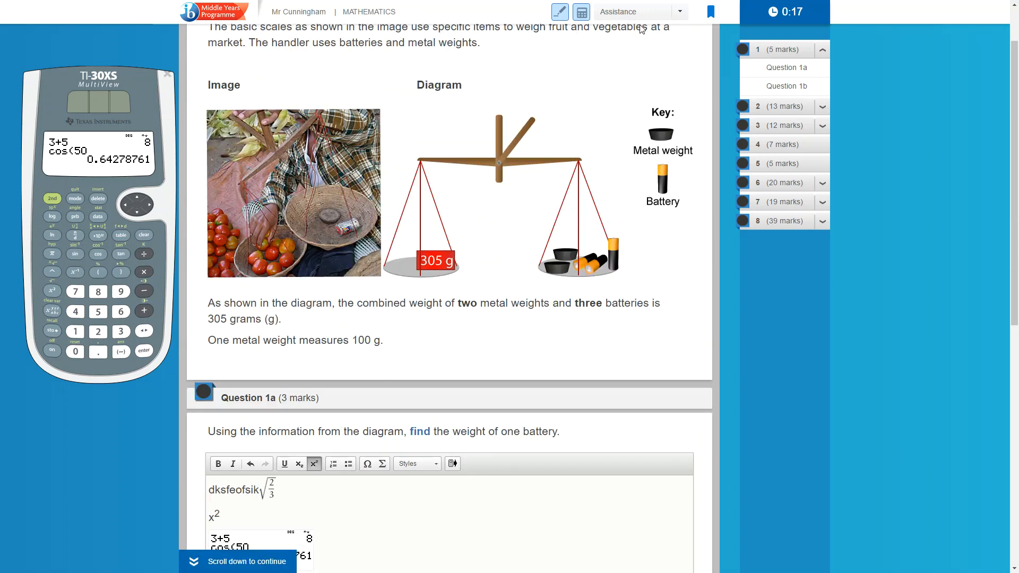
scroll("down", 3)
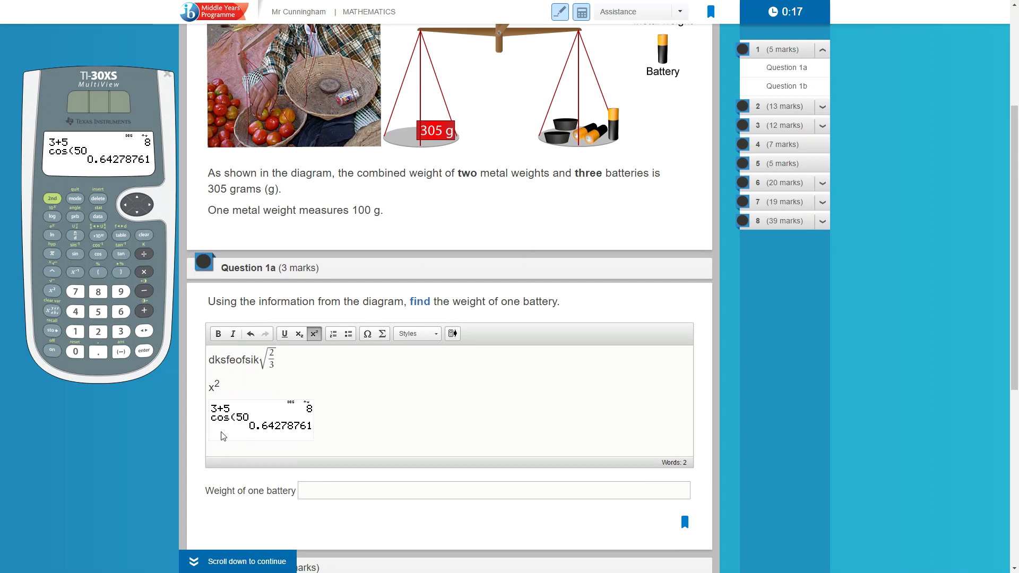
mouse_move(338, 425)
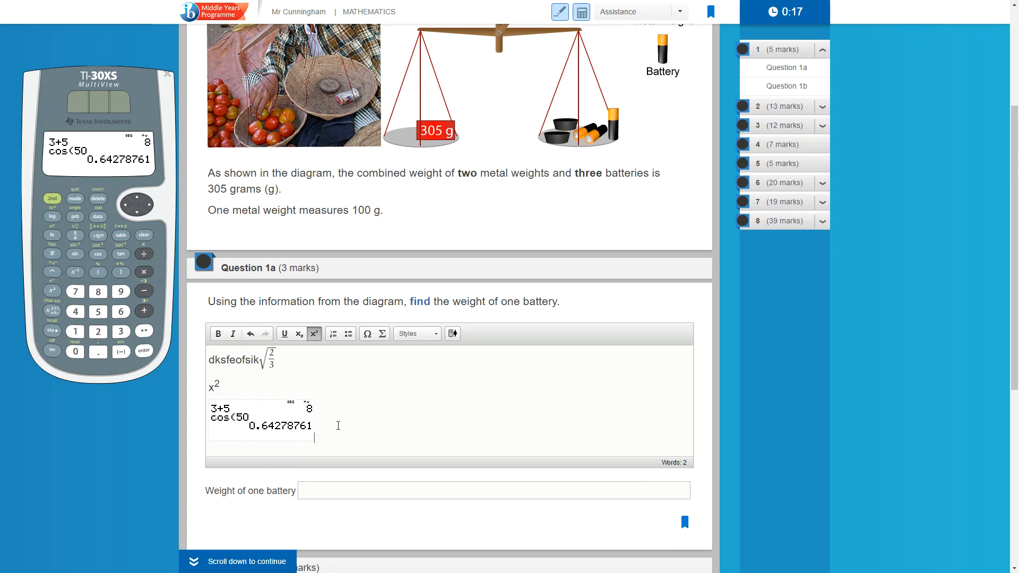
mouse_move(644, 12)
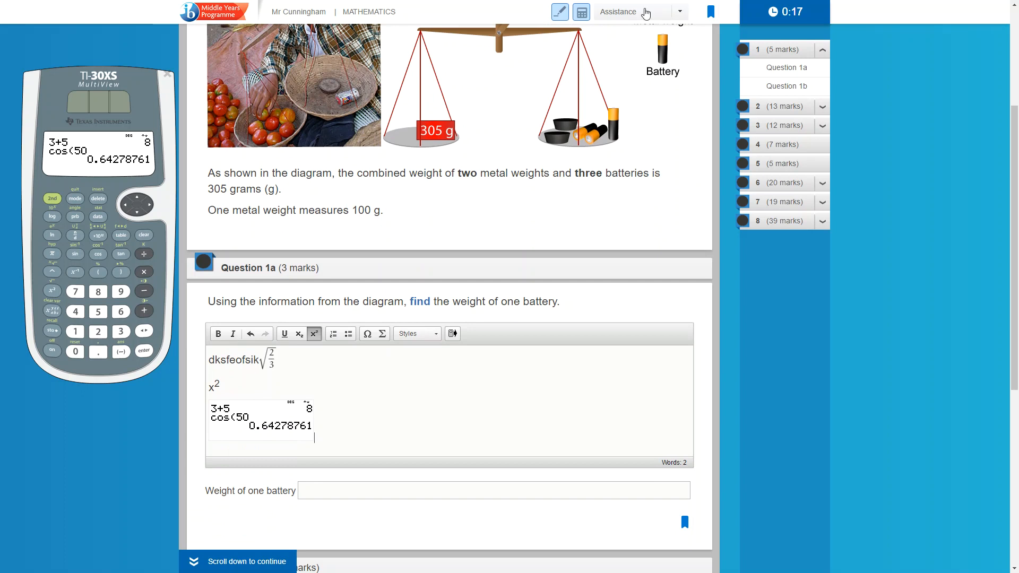
left_click(679, 12)
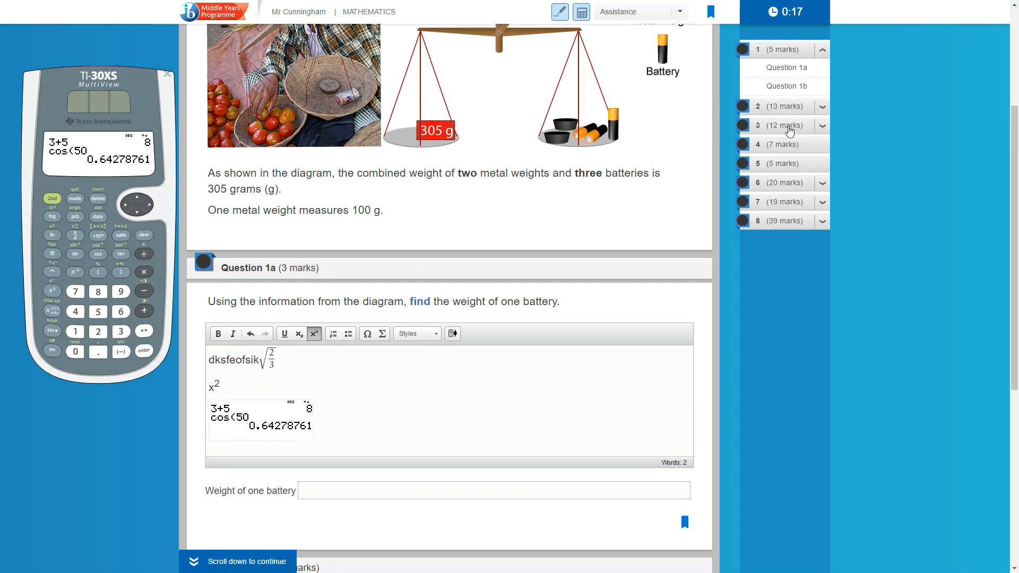
- View Question 3 on student grades and its Formulas reference
left_click(782, 125)
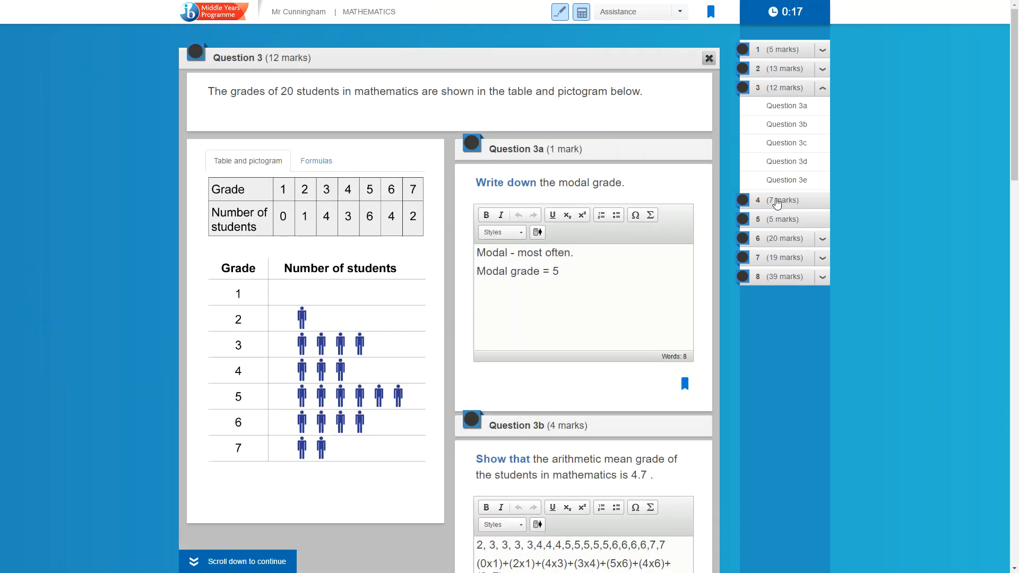
scroll("down", 3)
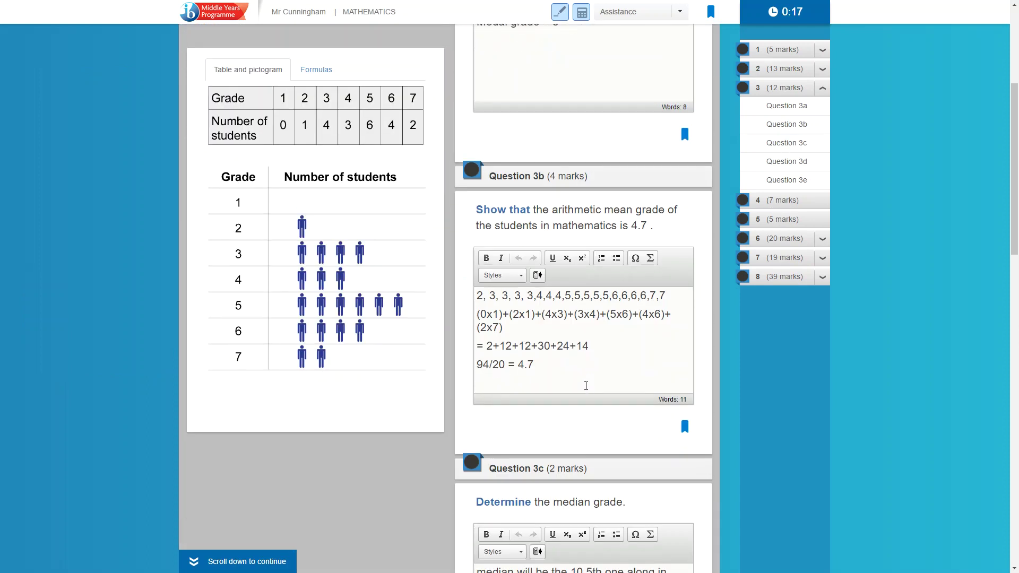
scroll("up", 3)
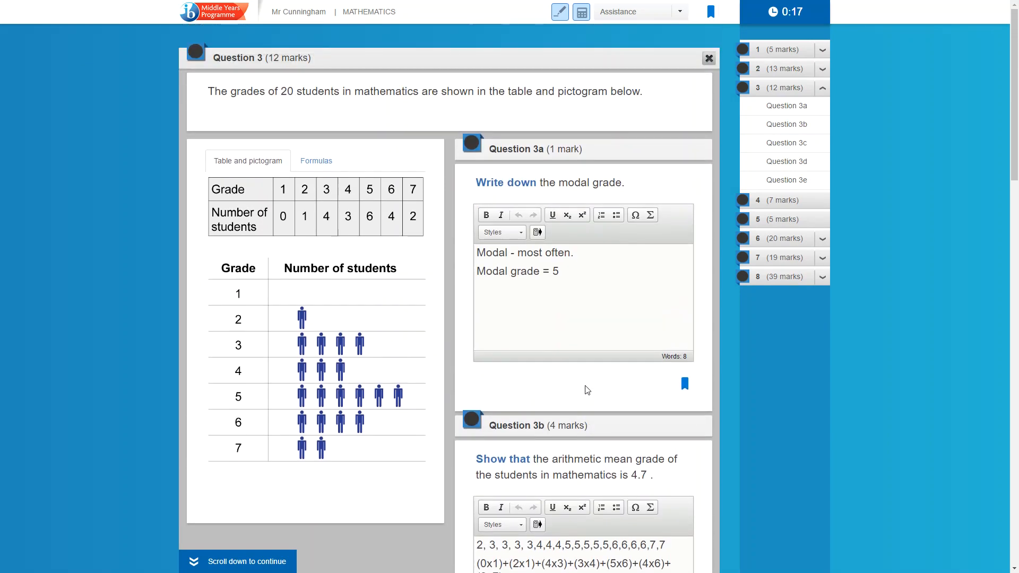
left_click(316, 160)
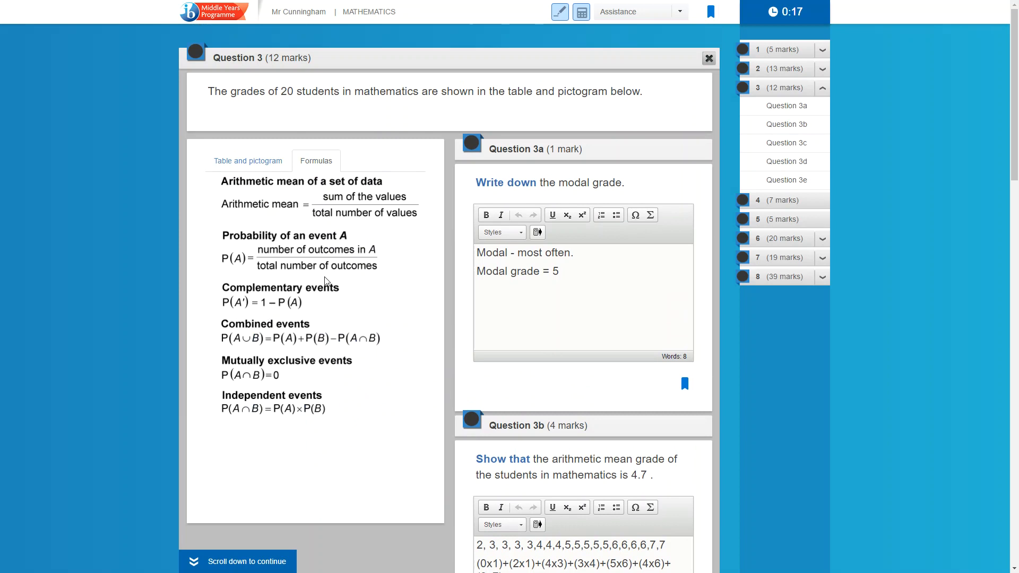
mouse_move(295, 256)
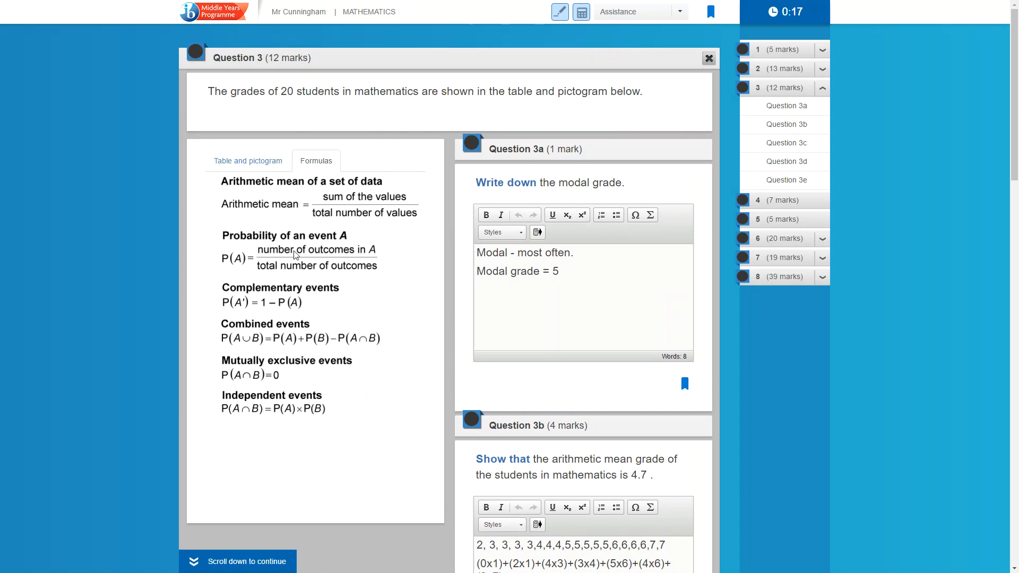
mouse_move(800, 189)
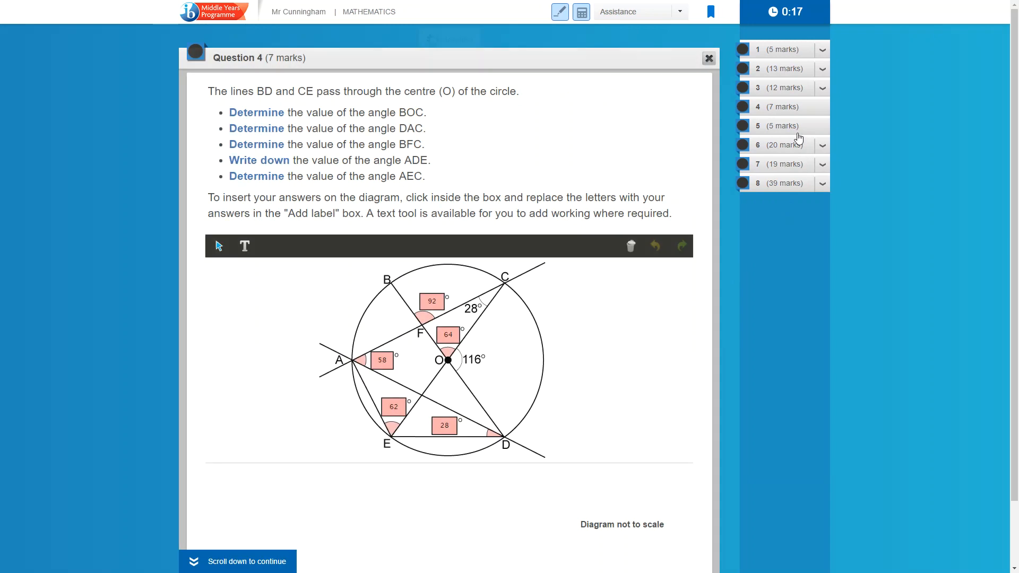
- Return to Question 3, then move to Question 2 on land sections
left_click(784, 88)
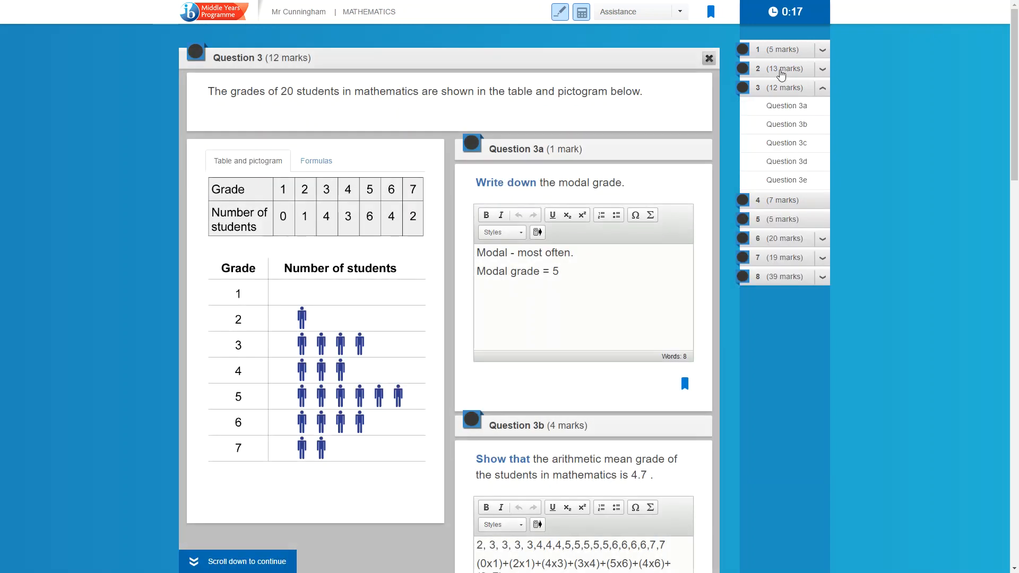
left_click(783, 68)
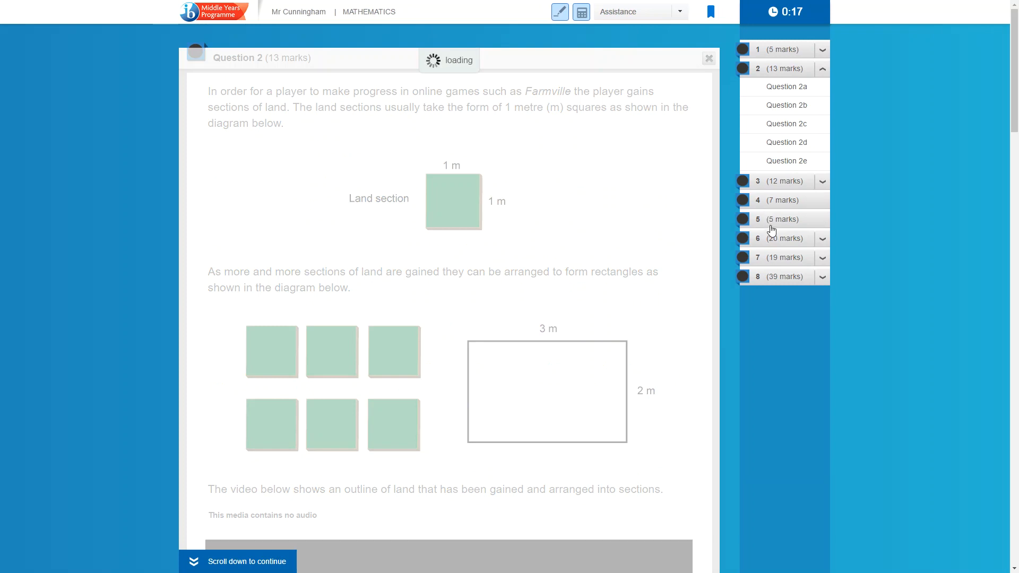
- Review Question 5 on the bridge: play its animation, view its formulas and scroll the working
left_click(782, 219)
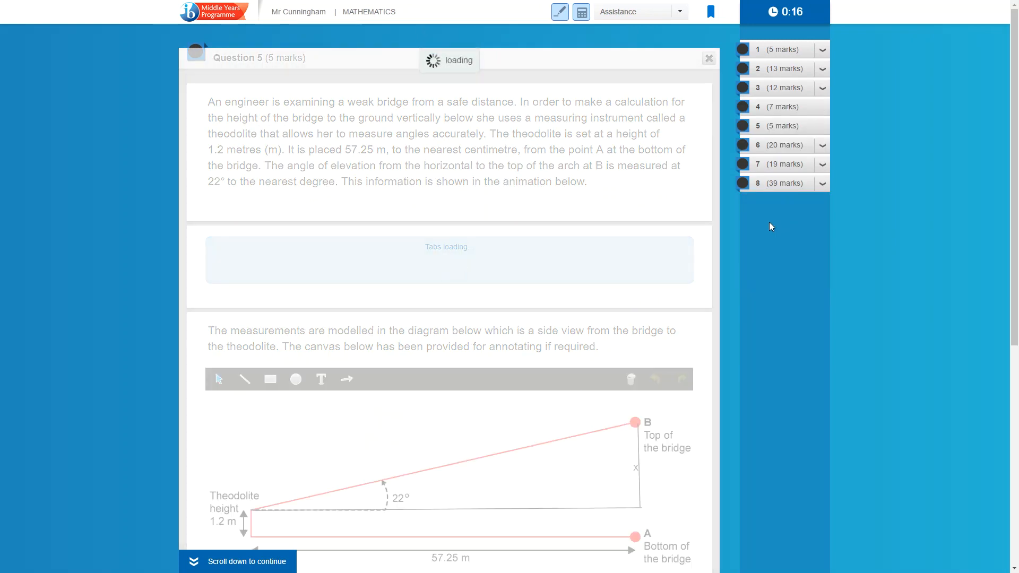
scroll("down", 3)
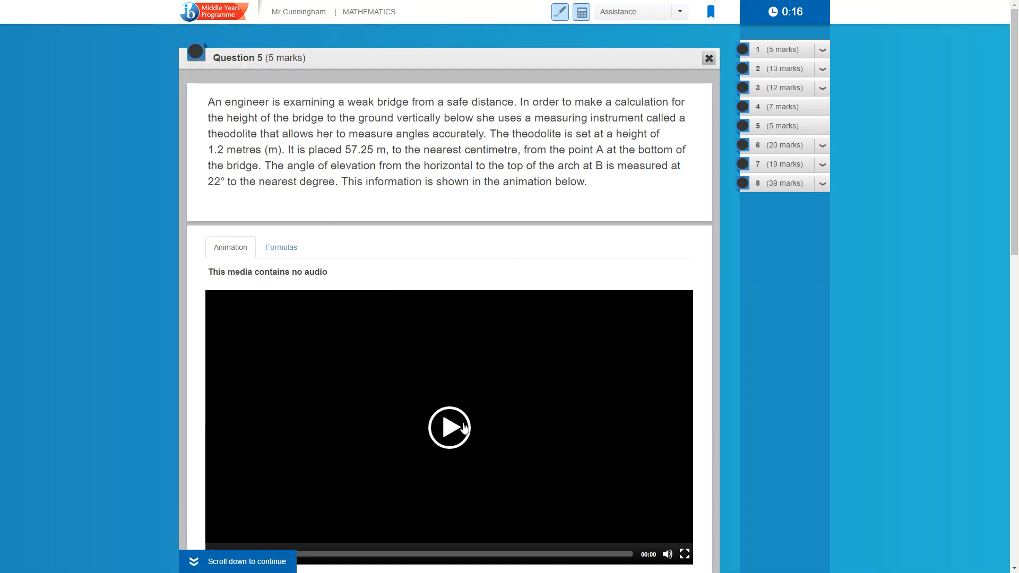
left_click(449, 427)
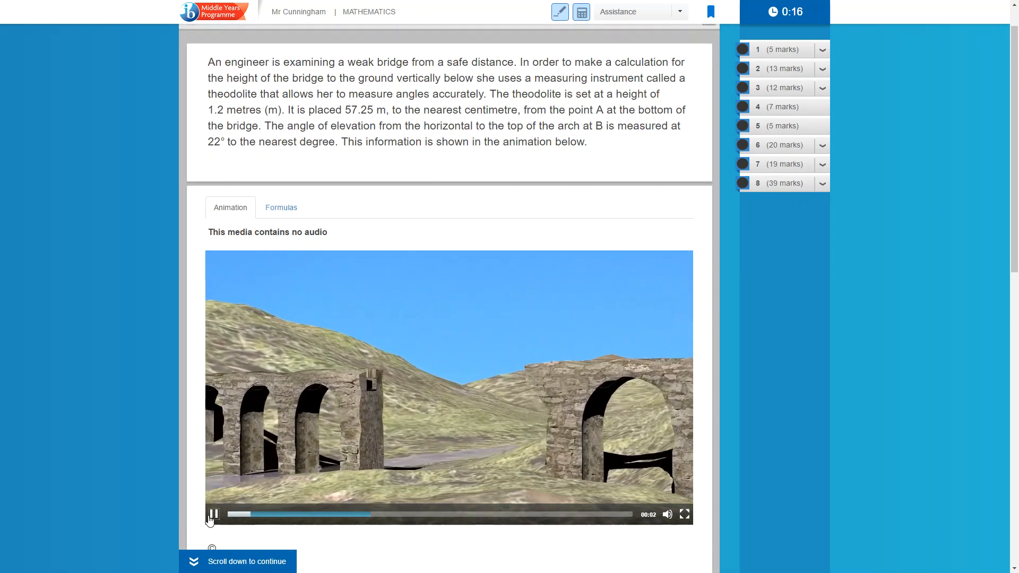
left_click(280, 207)
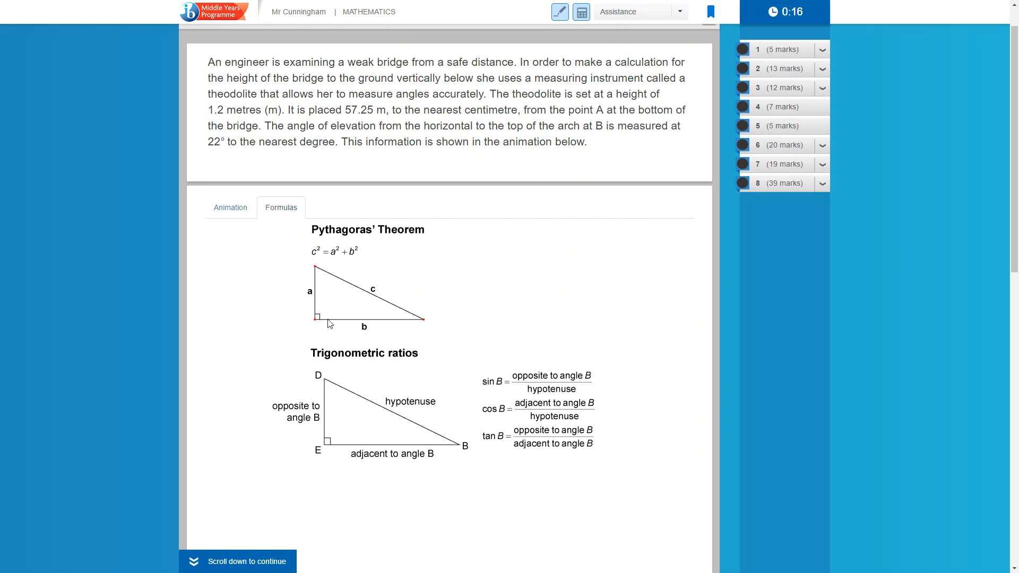
mouse_move(619, 396)
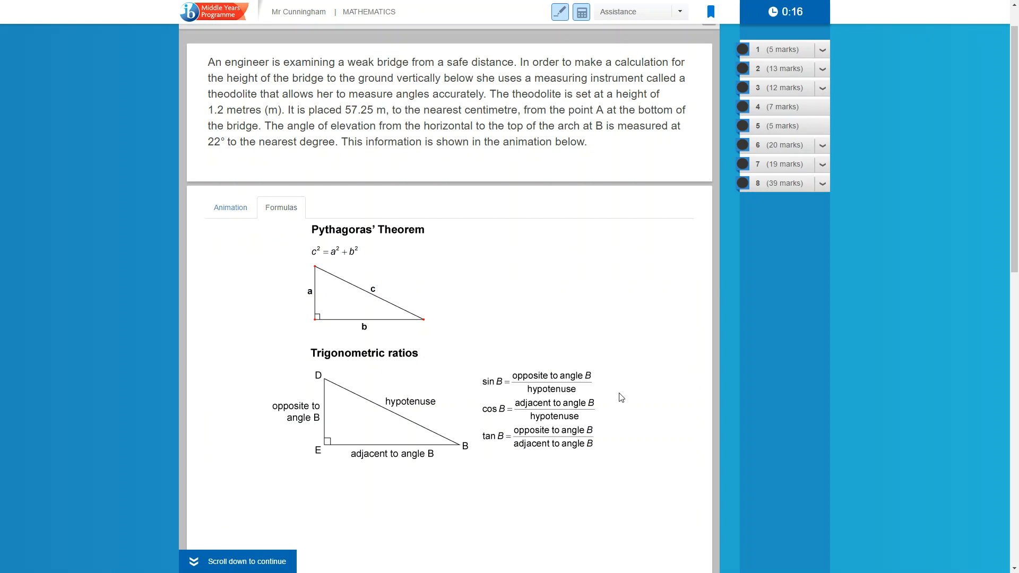
scroll("down", 3)
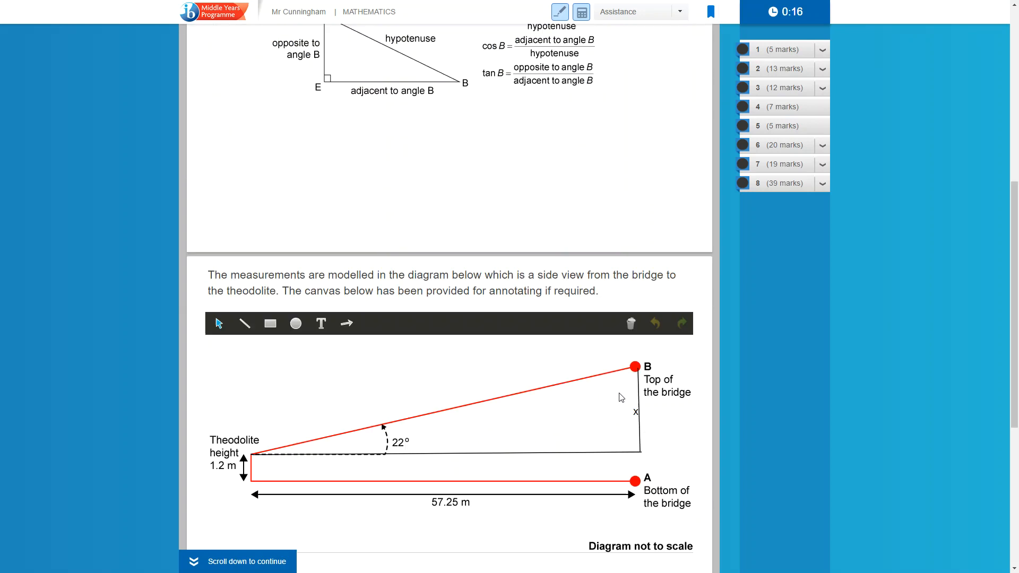
scroll("down", 3)
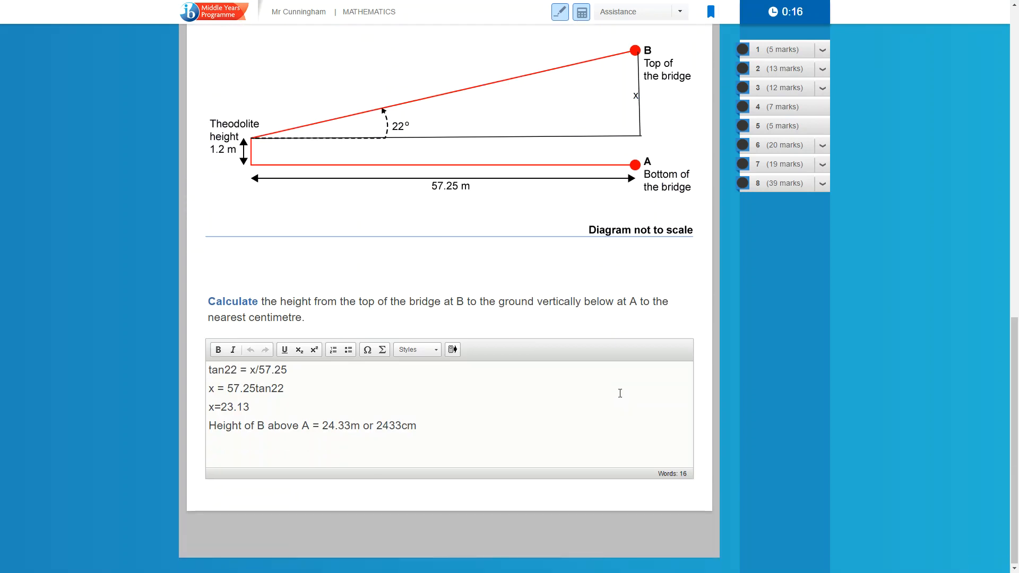
scroll("up", 3)
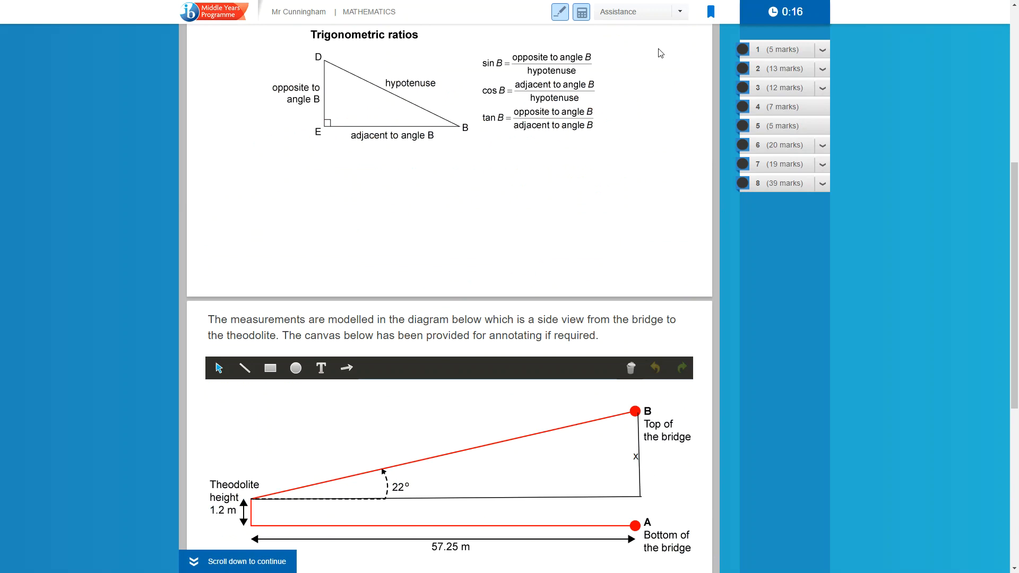
- Quit the examination via Assistance > Quit and confirm, returning to the Desktop folder
left_click(679, 11)
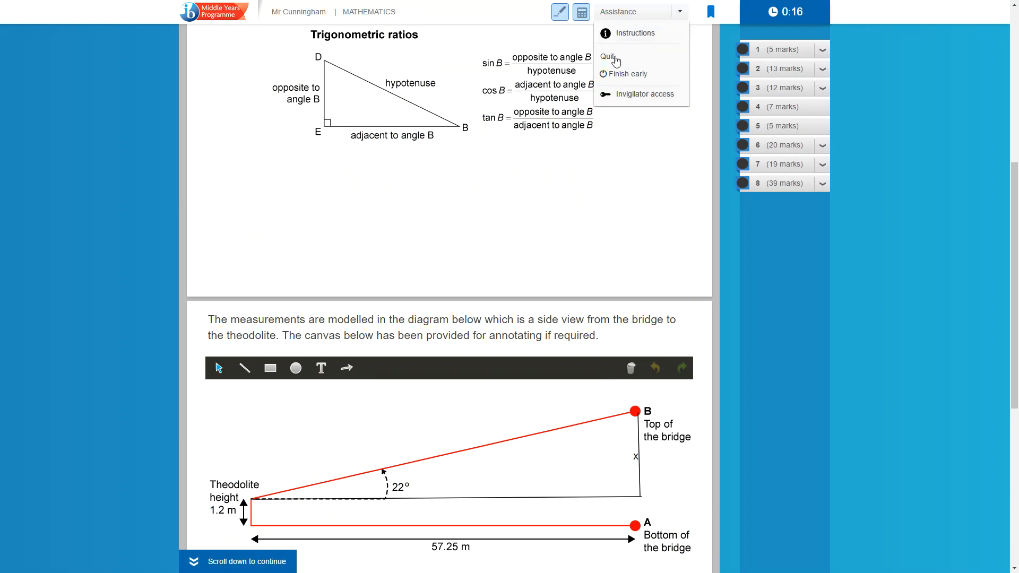
left_click(607, 56)
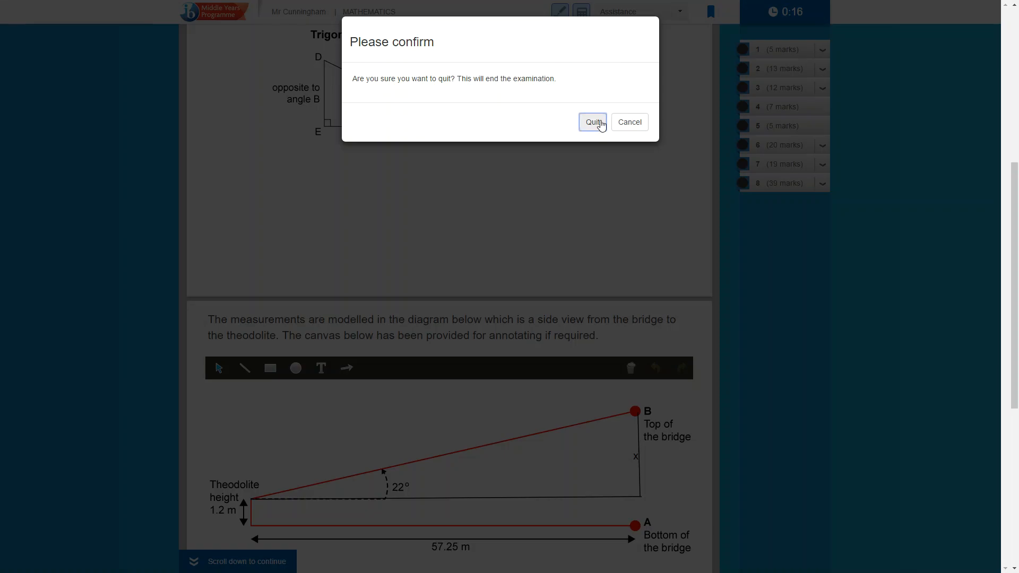
left_click(591, 122)
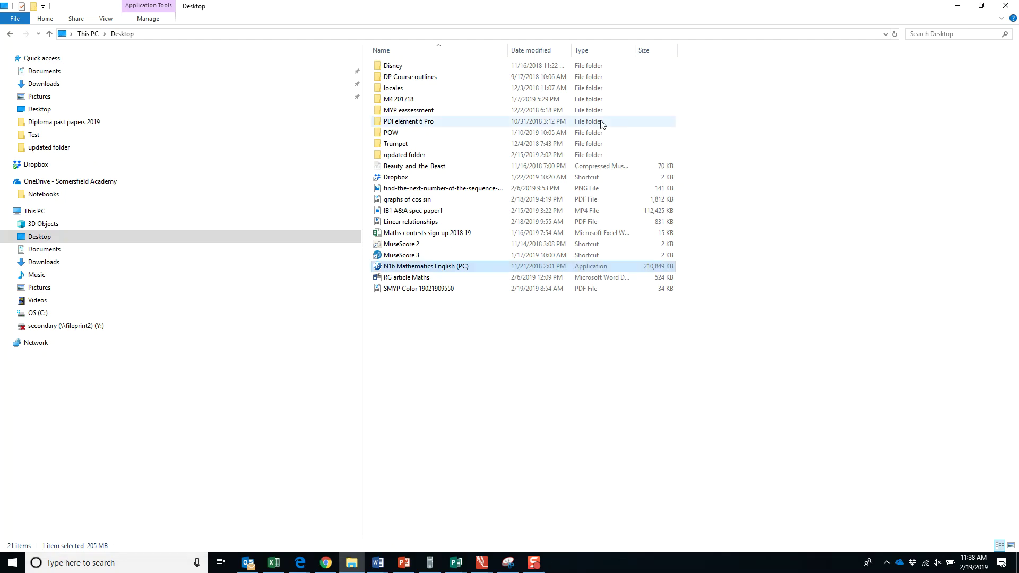
mouse_move(555, 554)
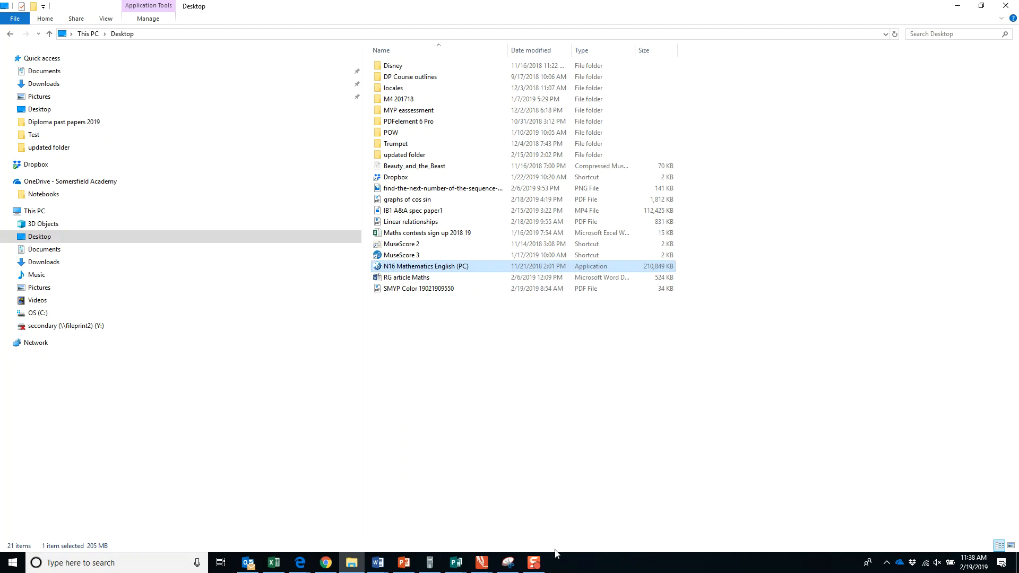